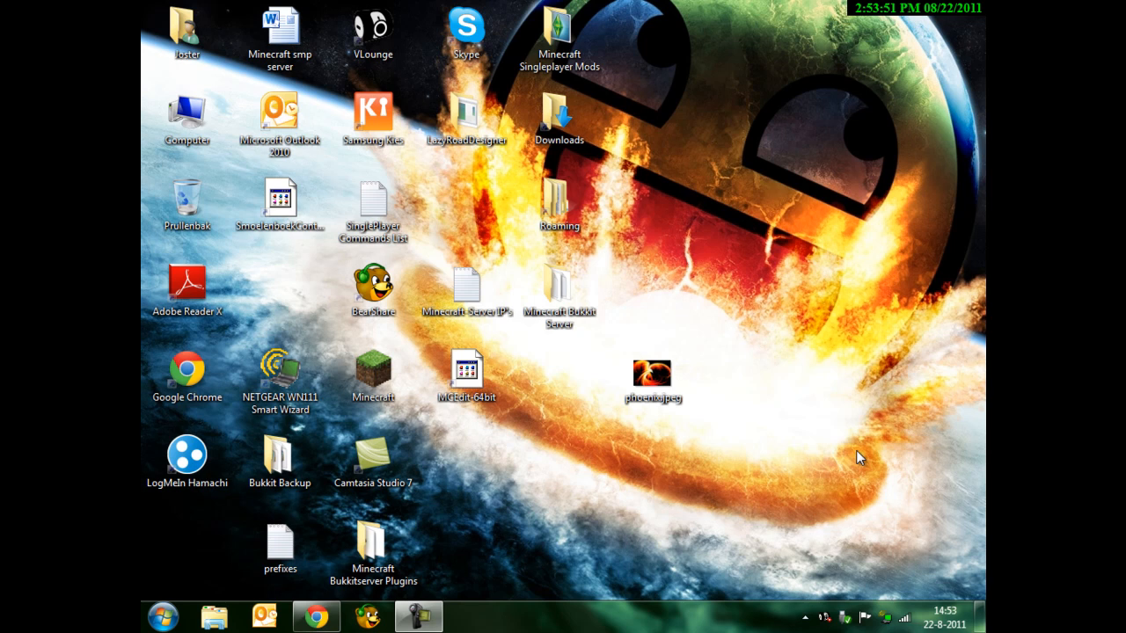
Step: Download the Spritecraft Full archive from the Spritecraft site to the desktop
{"action": "left_click", "coordinate": [373, 542]}
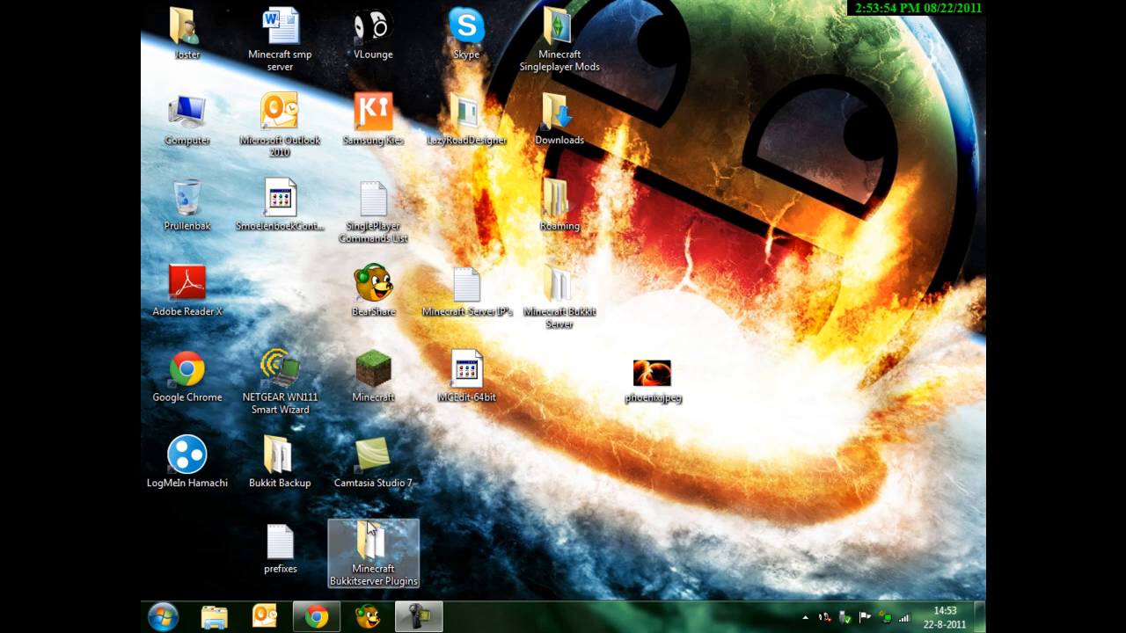
{"action": "left_click", "coordinate": [315, 618]}
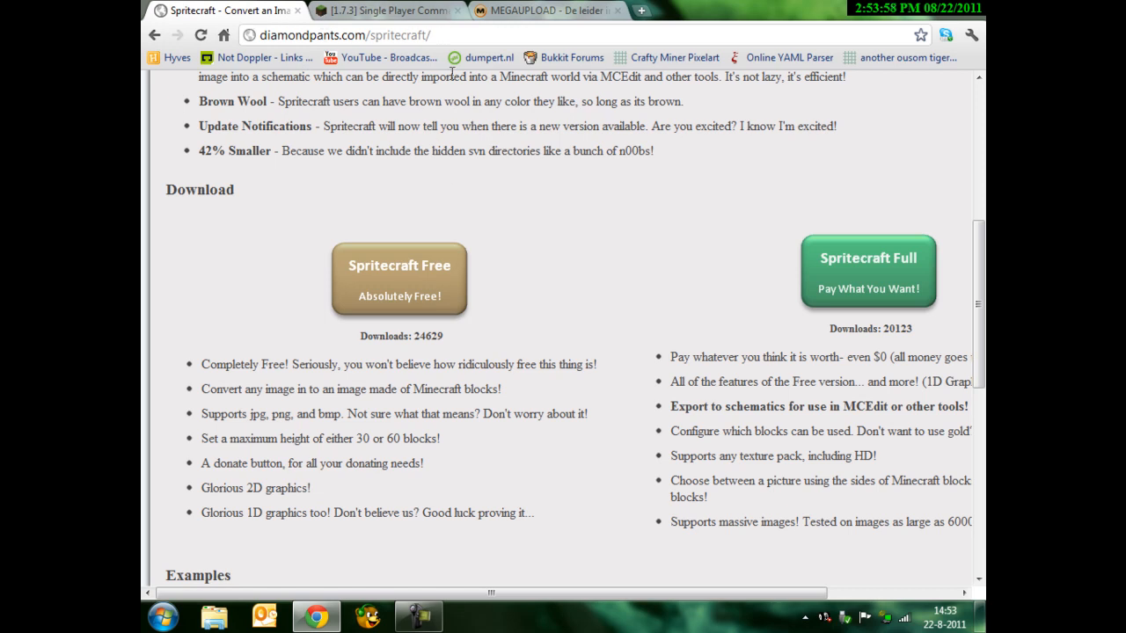
{"action": "mouse_move", "coordinate": [881, 263]}
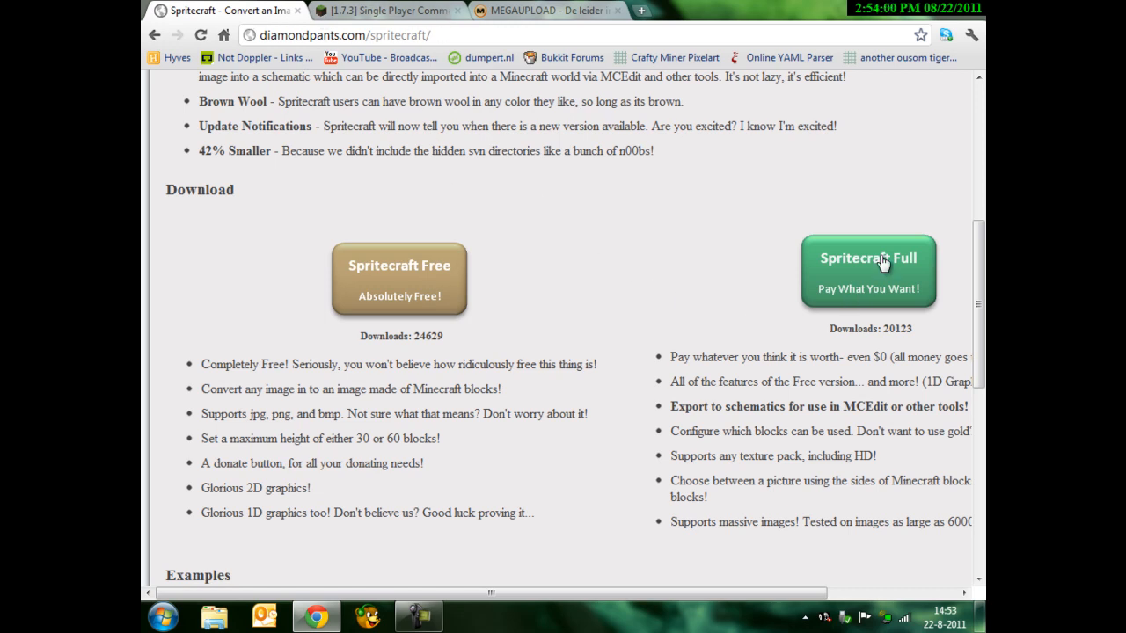
{"action": "left_click", "coordinate": [869, 259]}
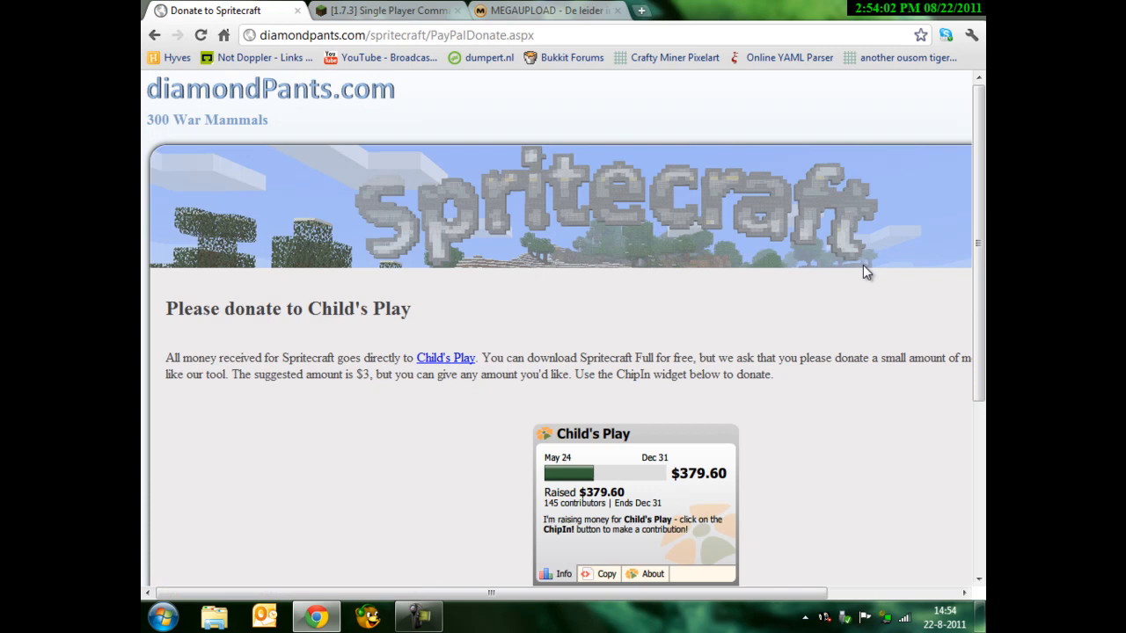
{"action": "scroll", "scroll_direction": "down", "scroll_amount": 3}
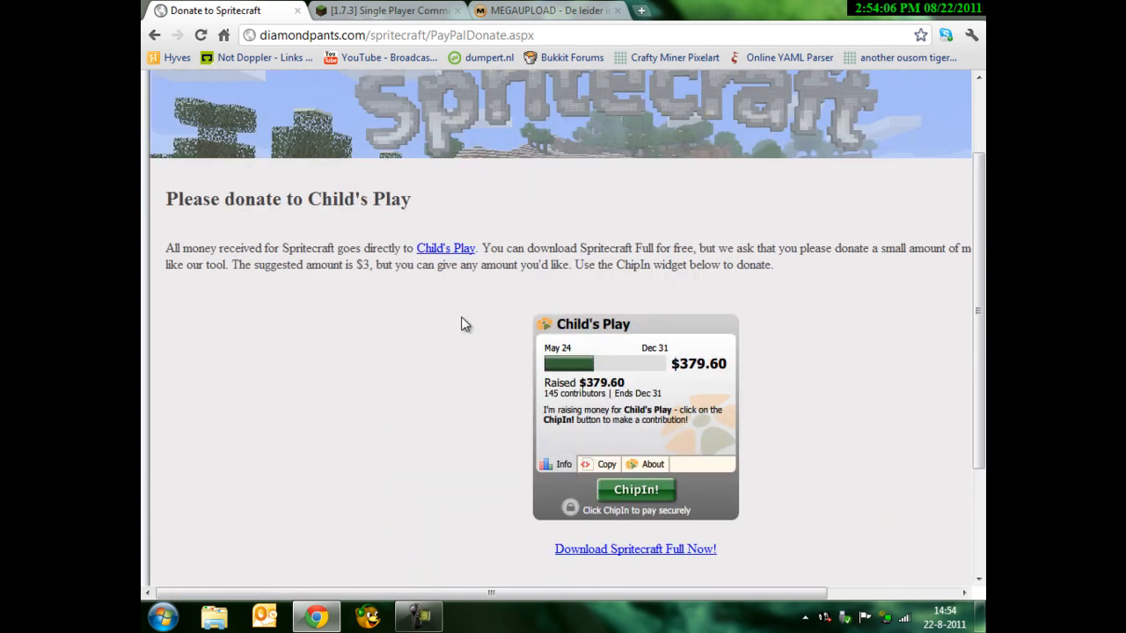
{"action": "scroll", "scroll_direction": "down", "scroll_amount": 3}
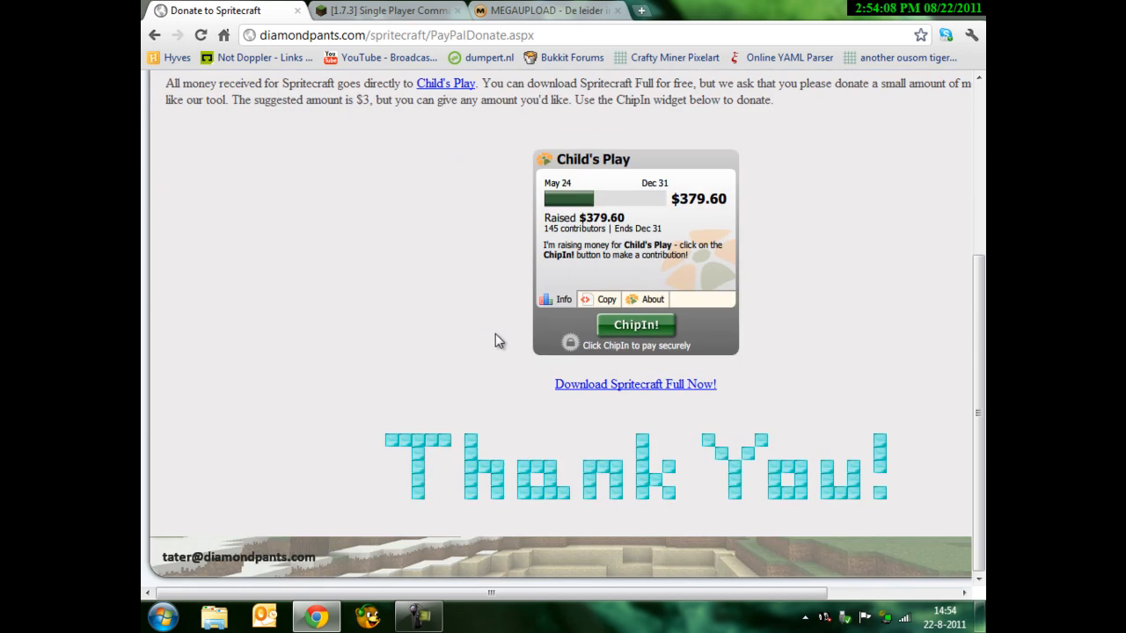
{"action": "mouse_move", "coordinate": [651, 390]}
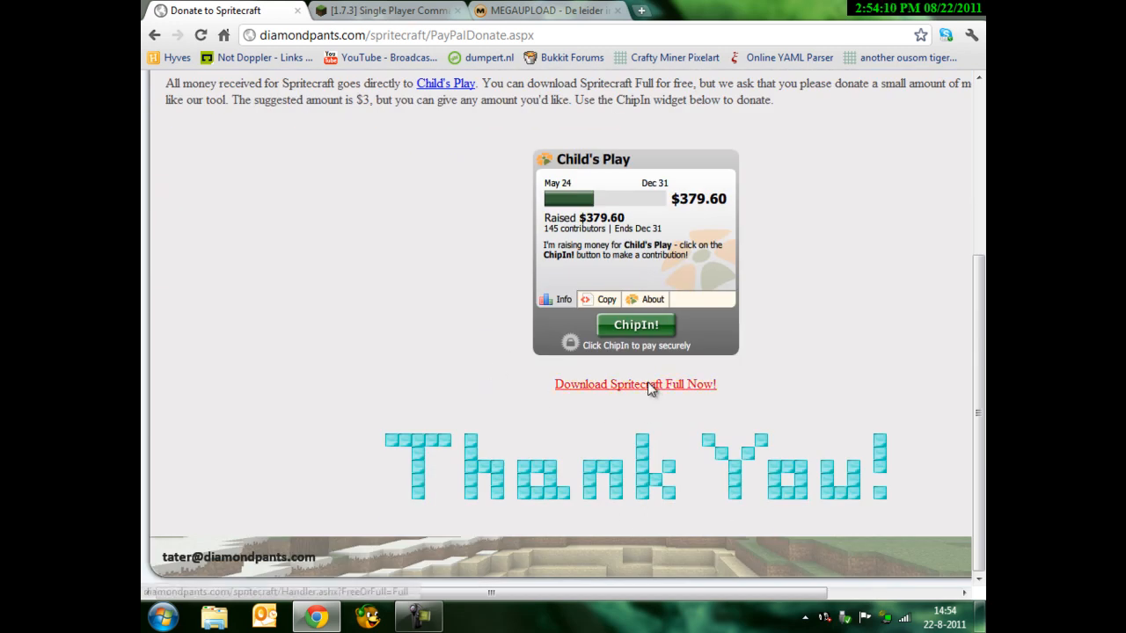
{"action": "left_click", "coordinate": [635, 384]}
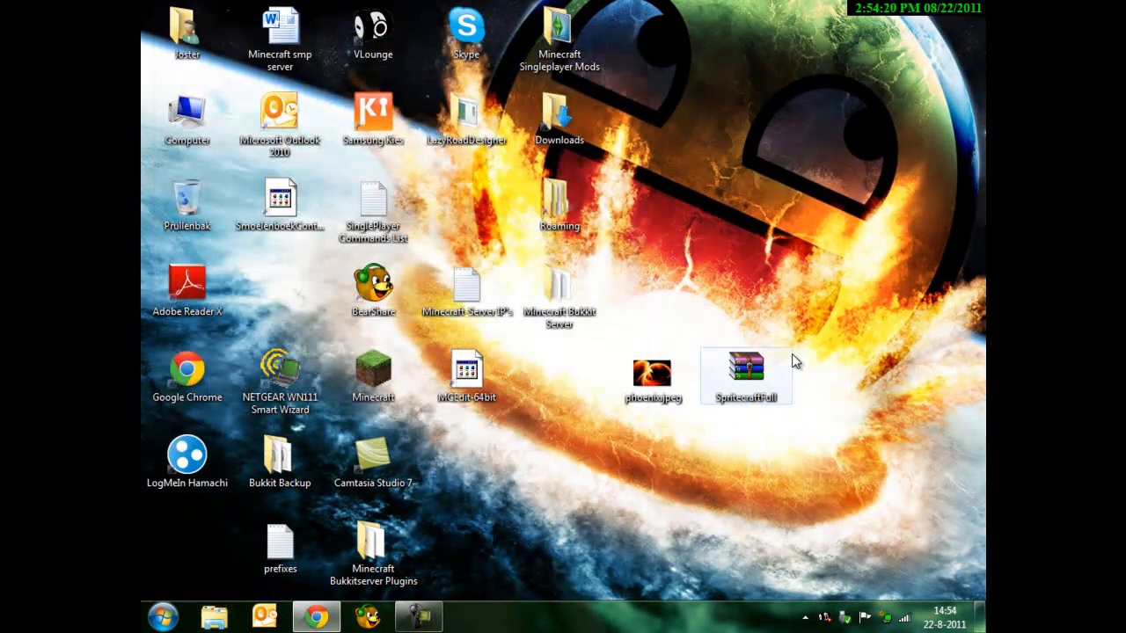
Step: Switch to the Single Player Commands forum page and scroll to its Downloads section
{"action": "right_click", "coordinate": [744, 372]}
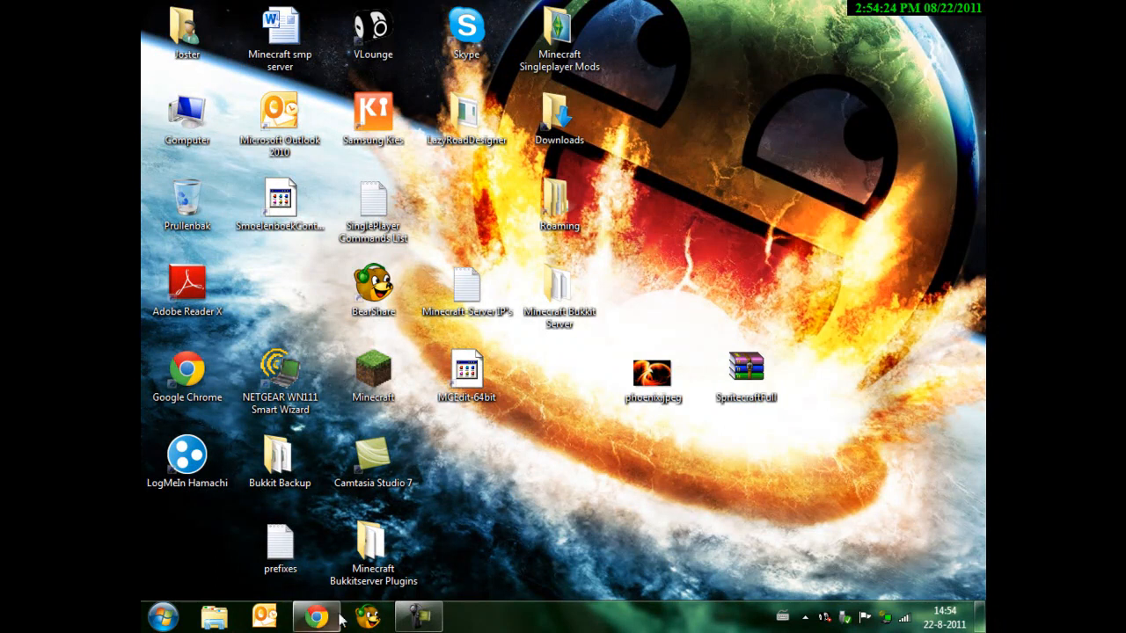
{"action": "left_click", "coordinate": [314, 616]}
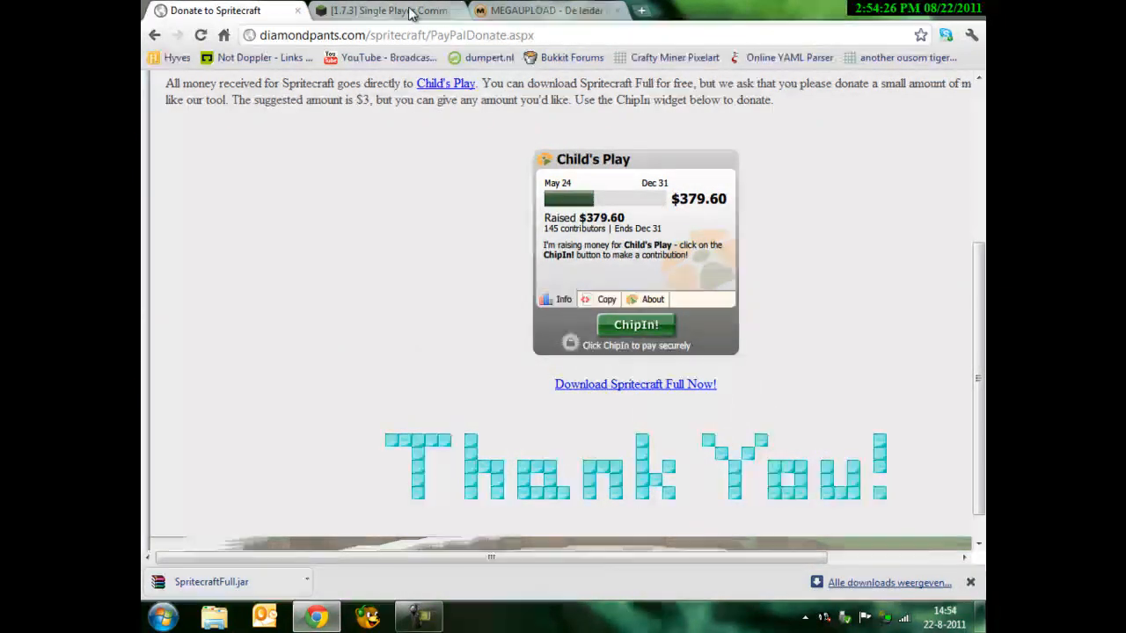
{"action": "left_click", "coordinate": [384, 10]}
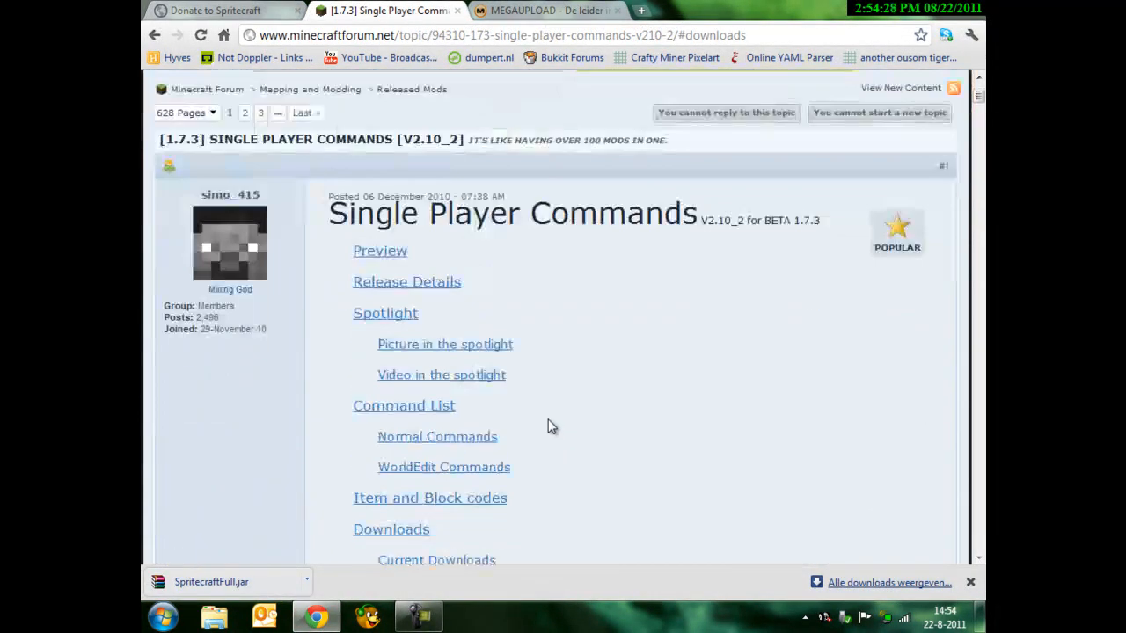
{"action": "scroll", "scroll_direction": "down", "scroll_amount": 3}
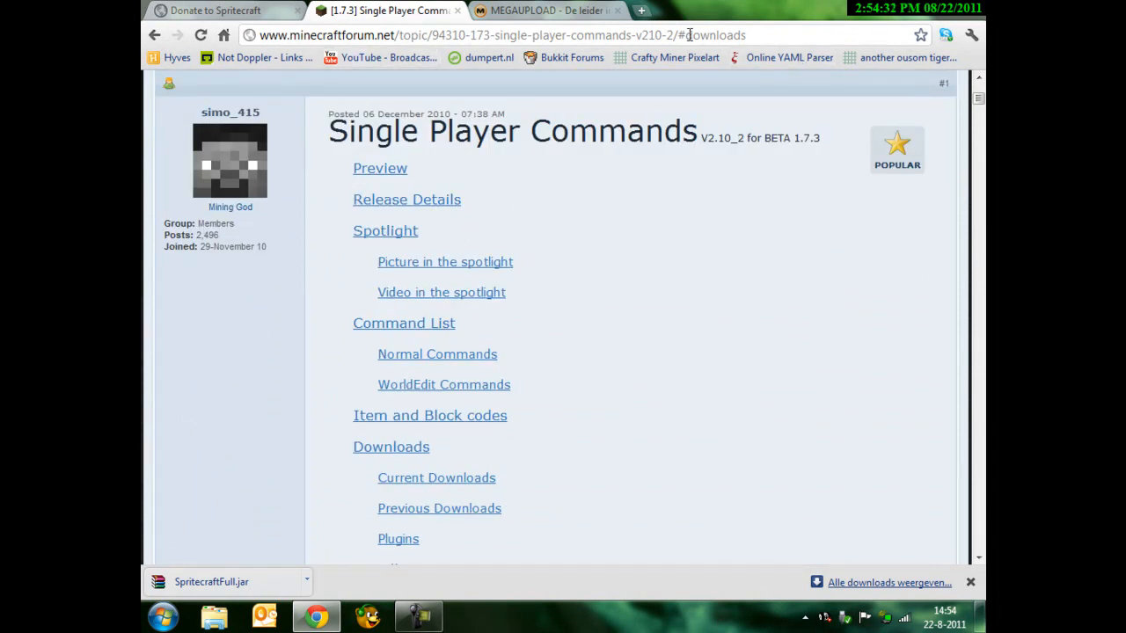
{"action": "mouse_move", "coordinate": [394, 452]}
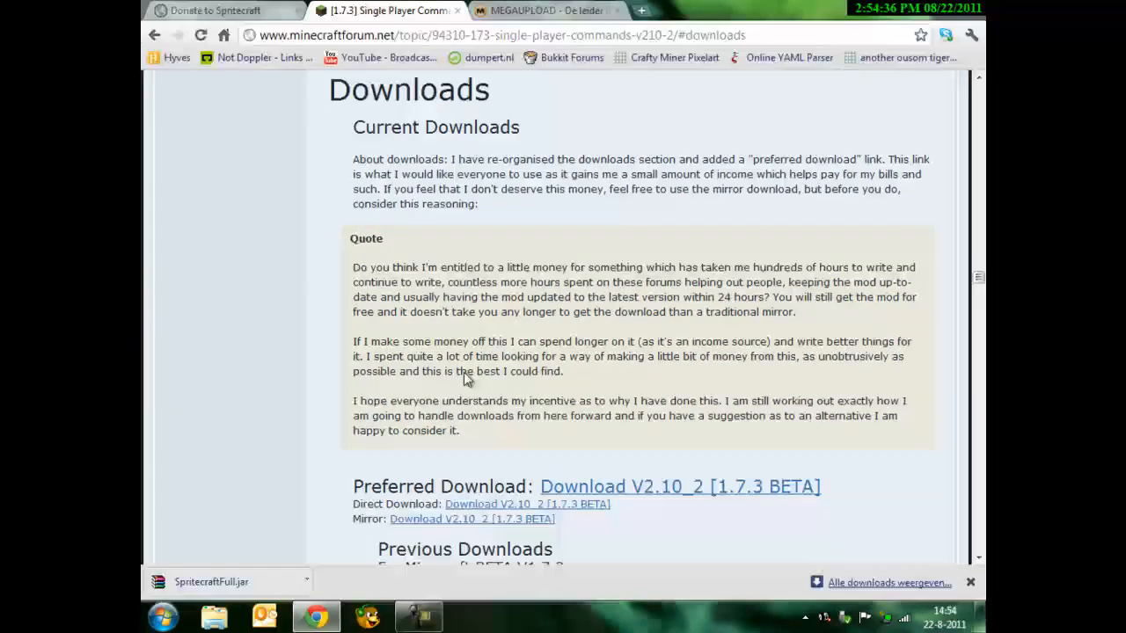
{"action": "scroll", "scroll_direction": "down", "scroll_amount": 3}
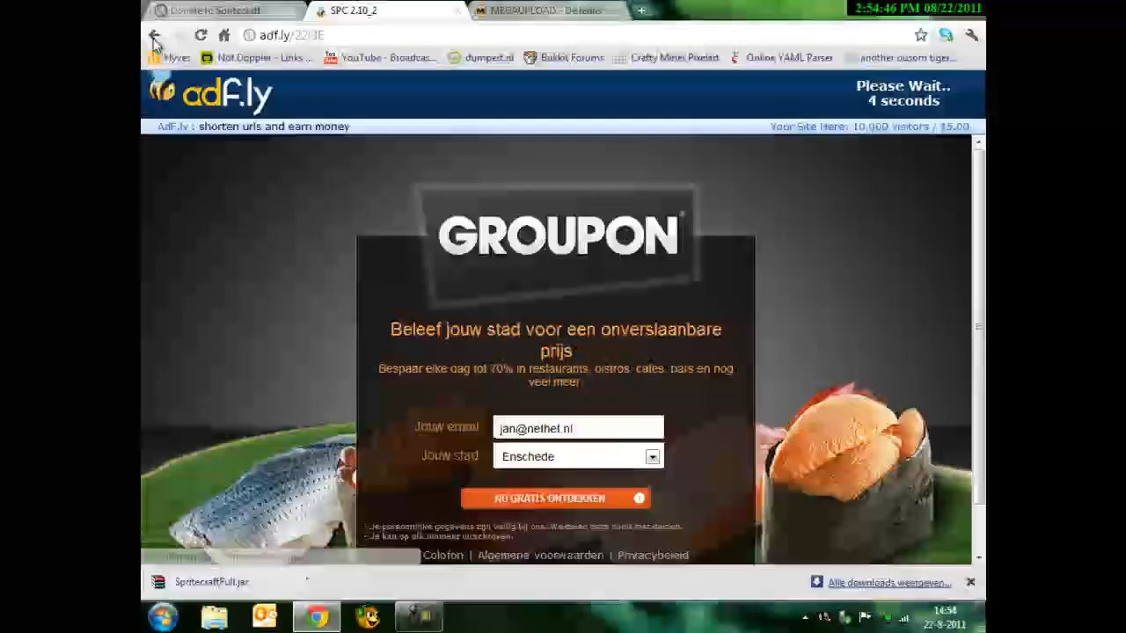
Step: Leave the adf.ly ad page and start the direct download of Single Player Commands v2.10_2
{"action": "left_click", "coordinate": [159, 36]}
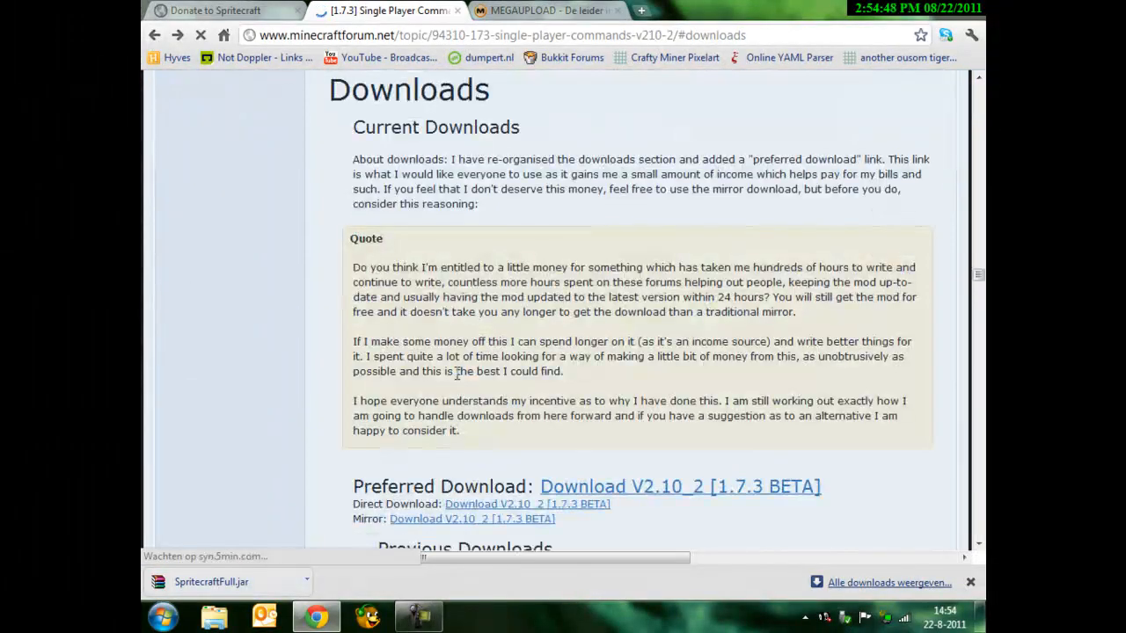
{"action": "scroll", "scroll_direction": "down", "scroll_amount": 3}
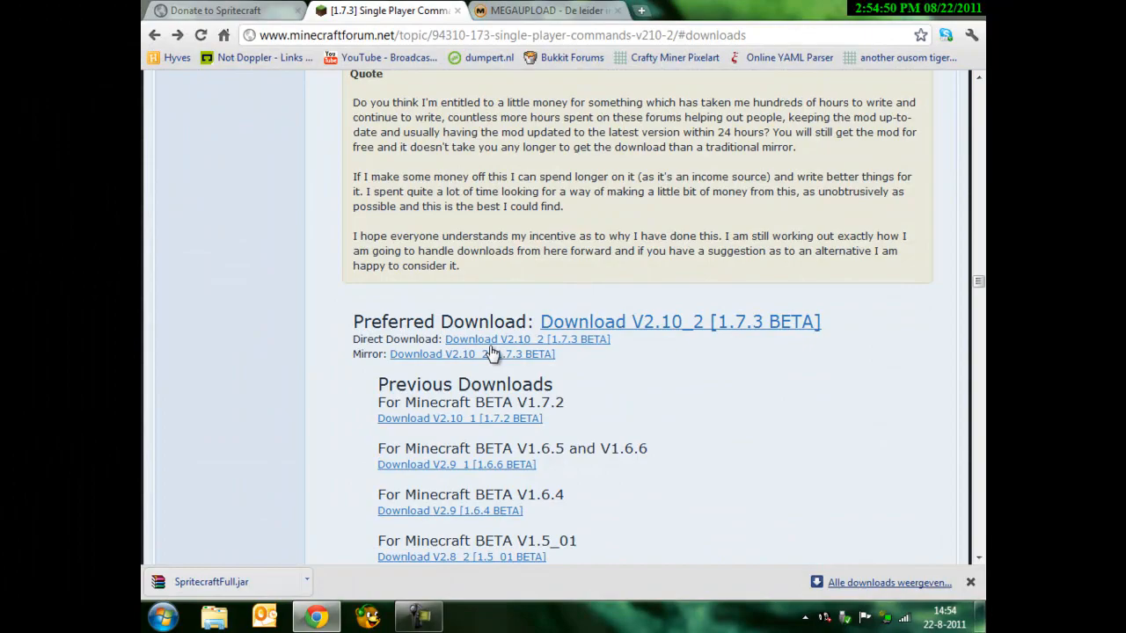
{"action": "left_click", "coordinate": [464, 354]}
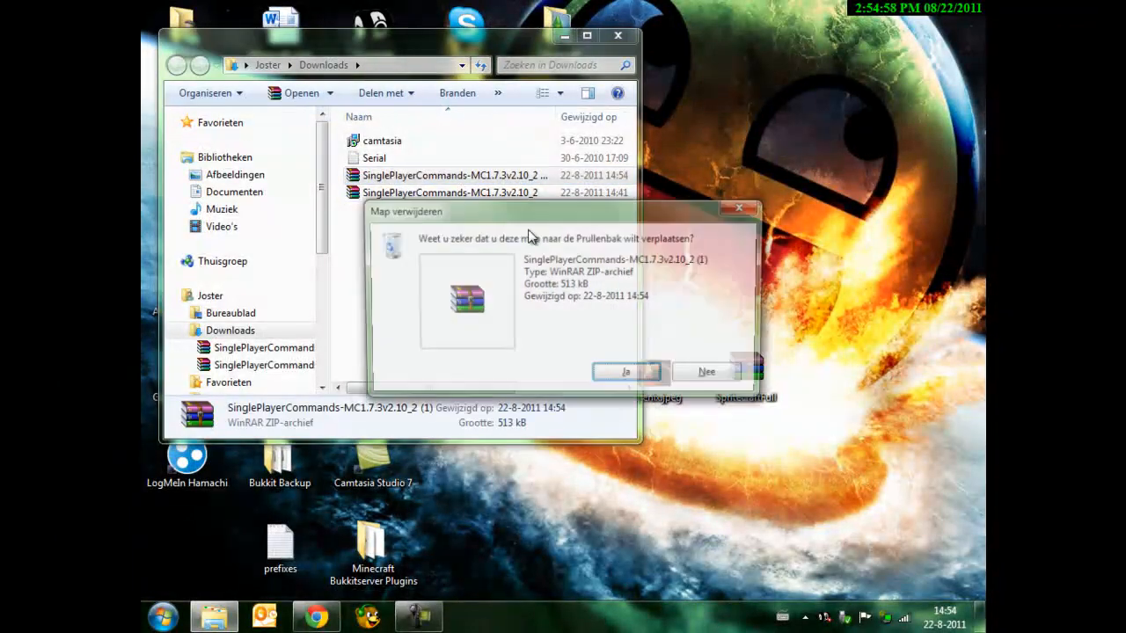
Step: Delete the duplicate mod archive and search %appdata% from the Start menu
{"action": "left_click", "coordinate": [626, 371]}
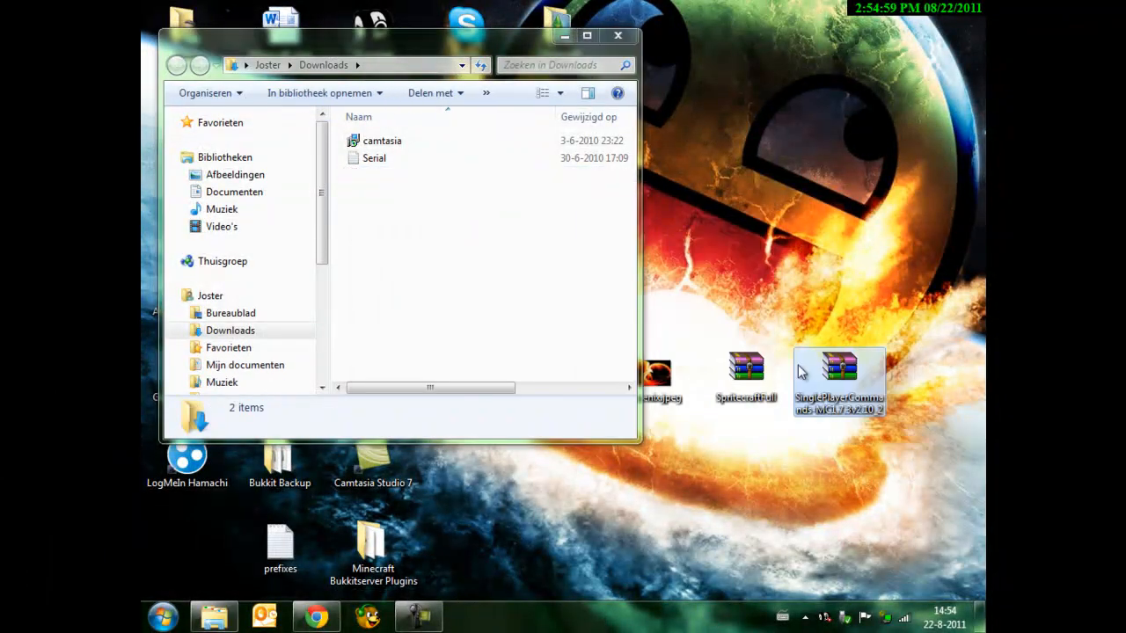
{"action": "left_click", "coordinate": [619, 33]}
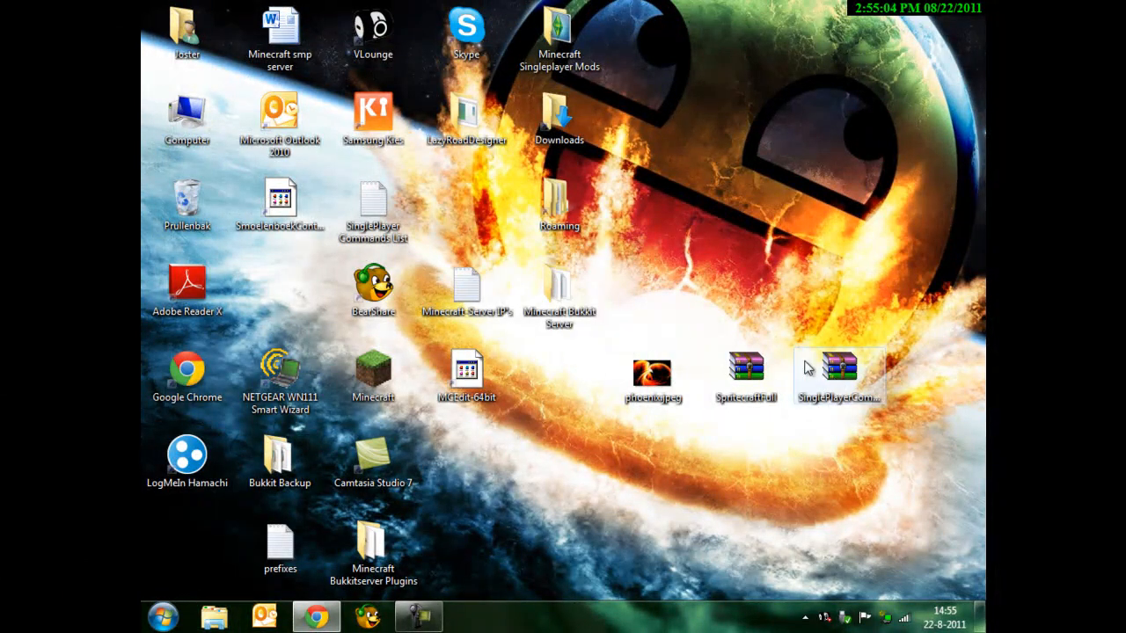
{"action": "left_click", "coordinate": [162, 612]}
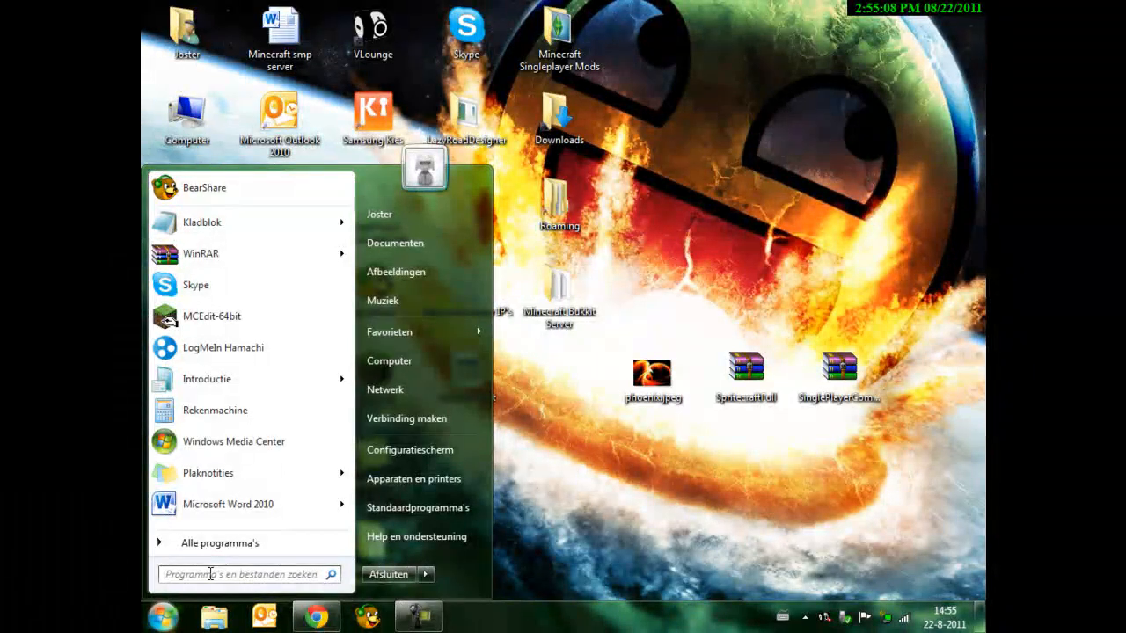
{"action": "type", "text": "%a"}
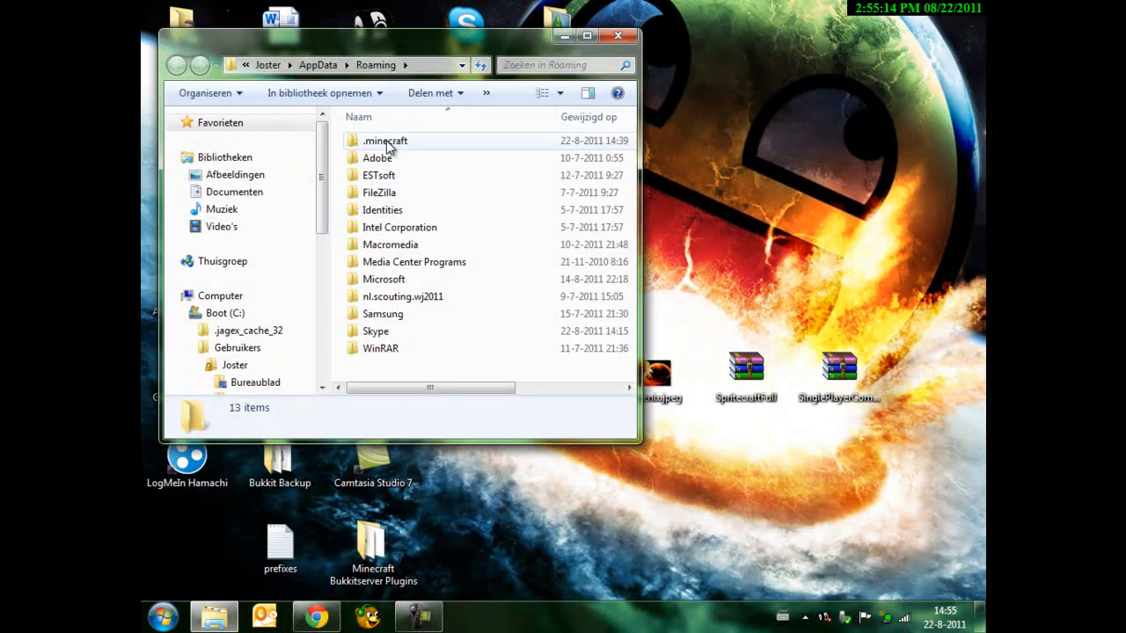
Step: Navigate into .minecraft\bin and open minecraft.jar in WinRAR
{"action": "double_click", "coordinate": [384, 141]}
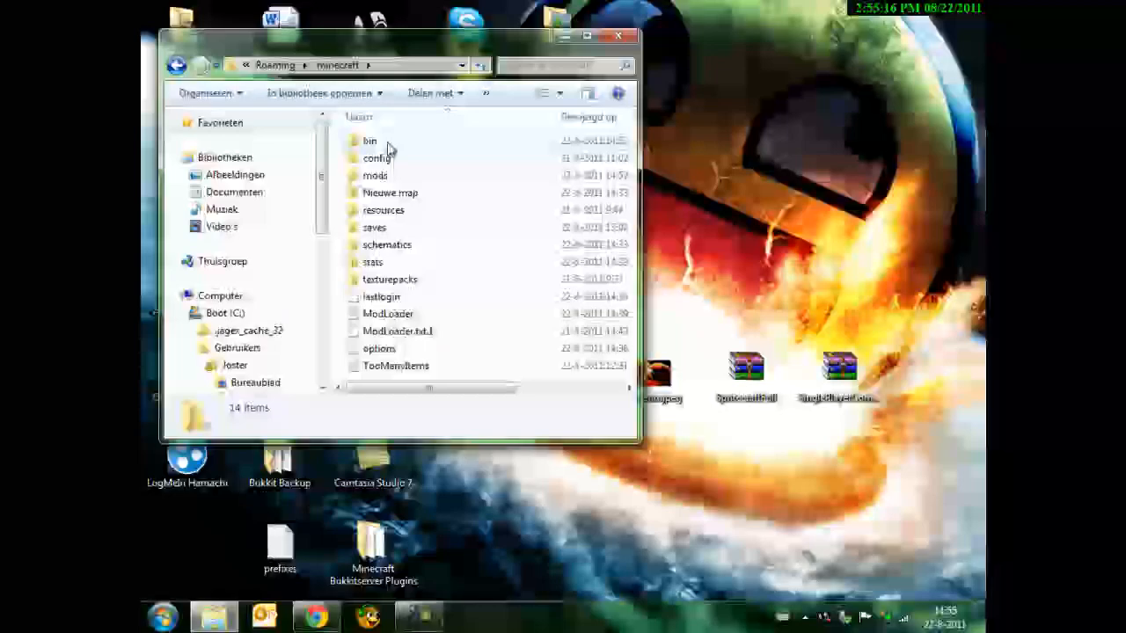
{"action": "double_click", "coordinate": [369, 141]}
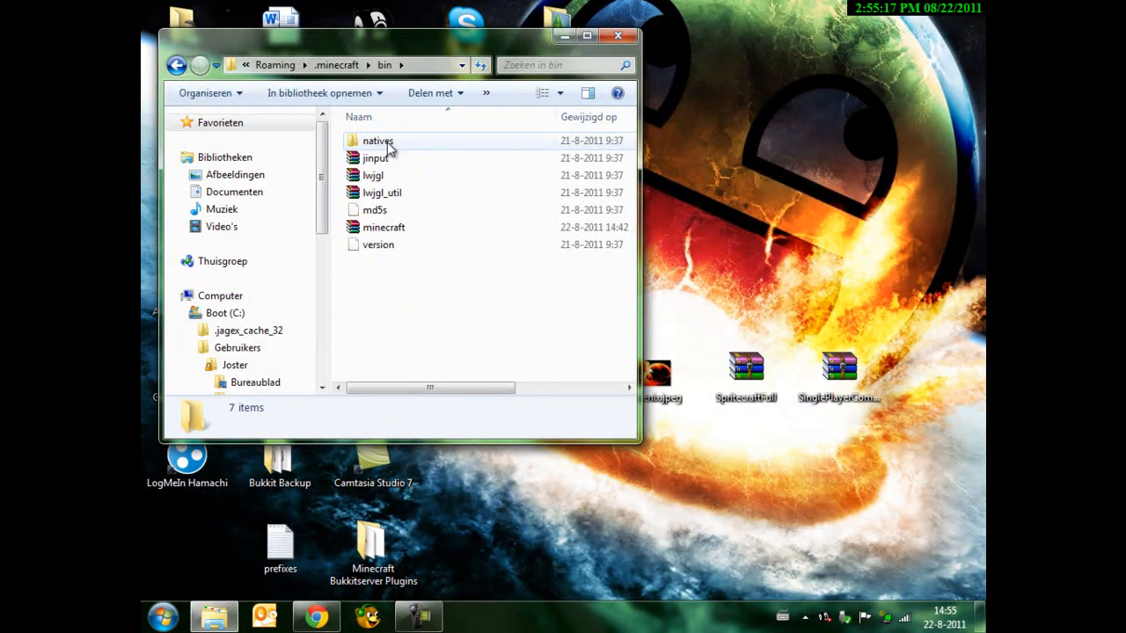
{"action": "double_click", "coordinate": [383, 227]}
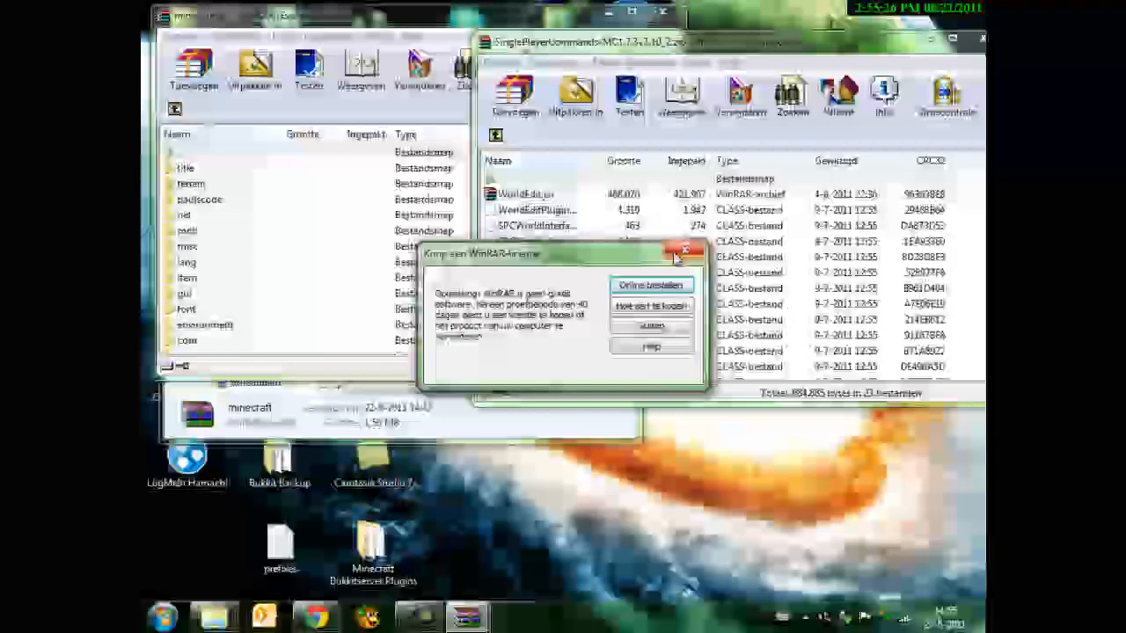
Step: Add the SinglePlayerCommands mod files, excluding WorldEdit.jar, into minecraft.jar
{"action": "left_click", "coordinate": [678, 257]}
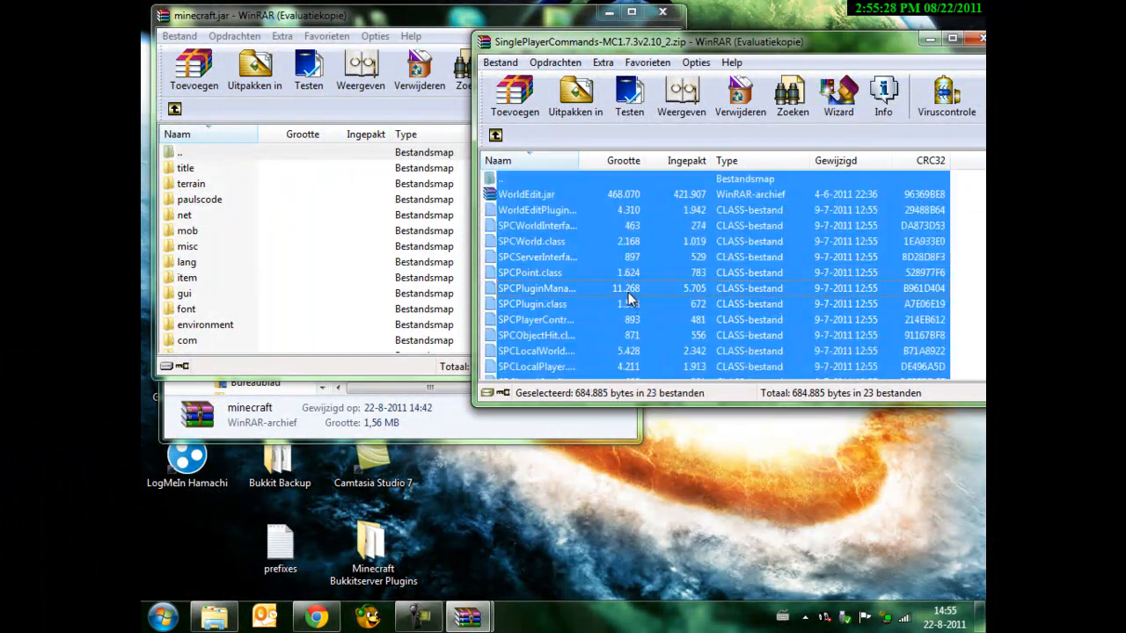
{"action": "left_click", "coordinate": [524, 193]}
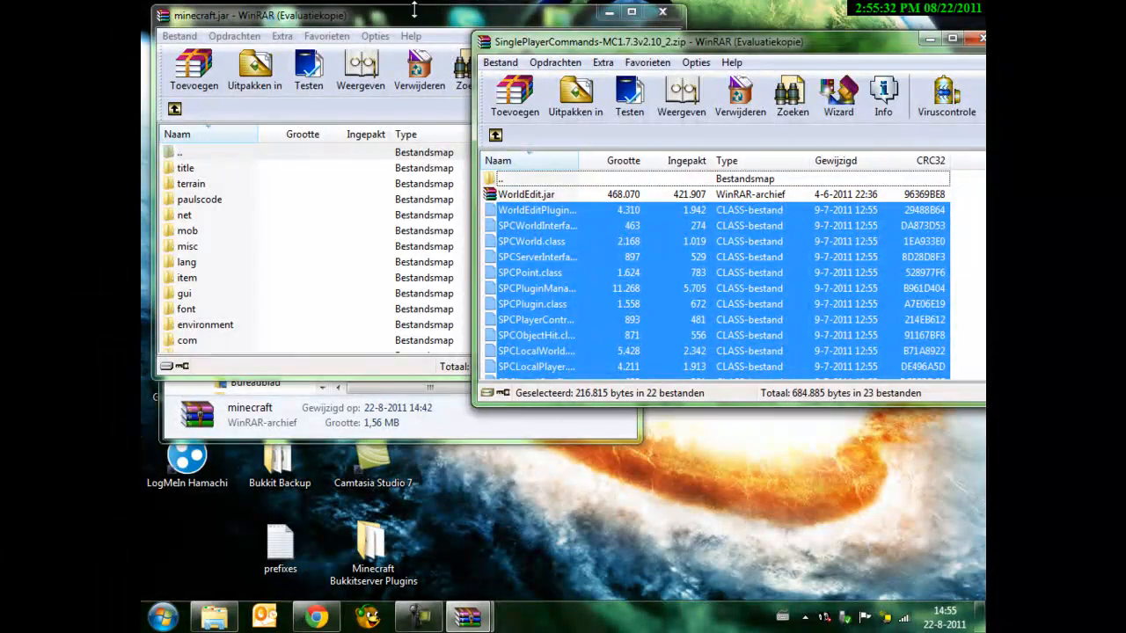
{"action": "left_click", "coordinate": [536, 320]}
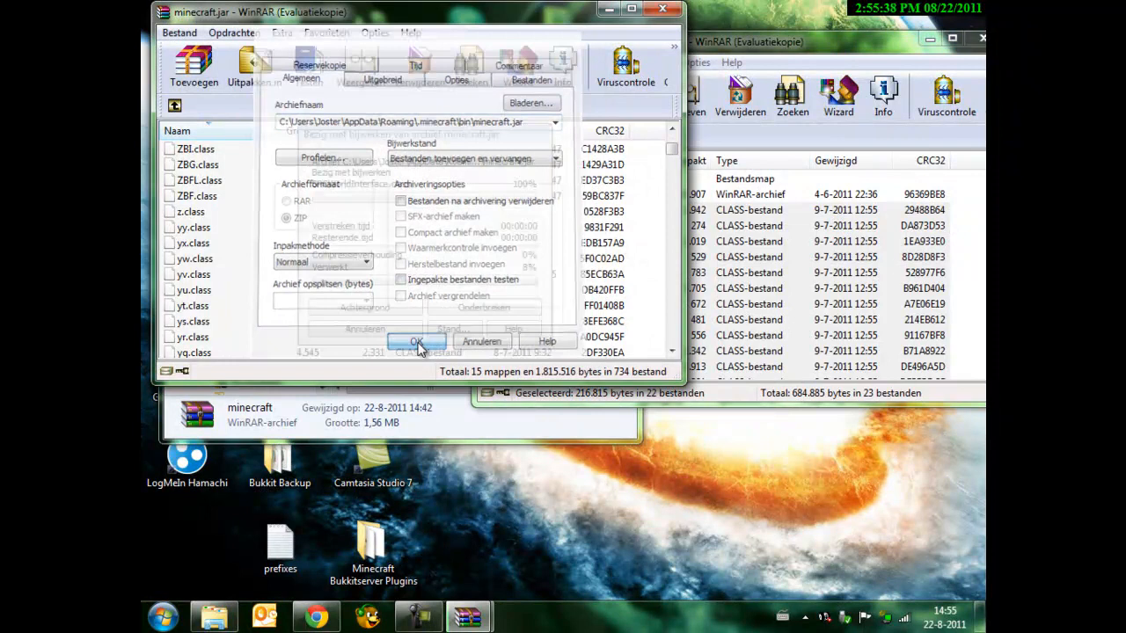
{"action": "left_click", "coordinate": [417, 341]}
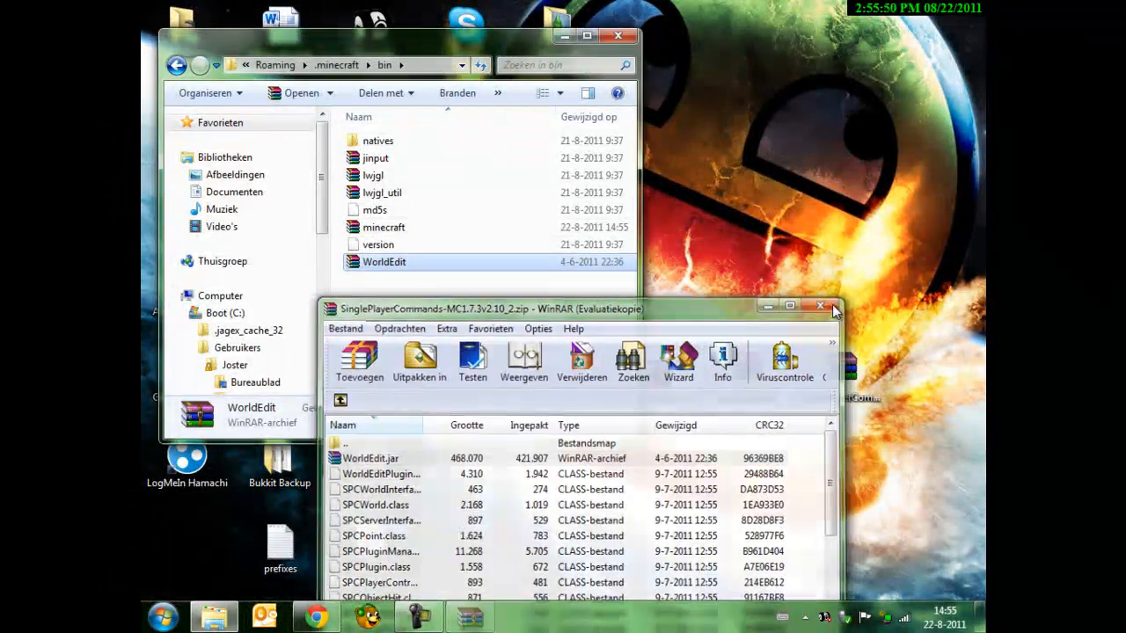
Step: Close the SinglePlayerCommands archive and the bin folder window
{"action": "left_click", "coordinate": [820, 306]}
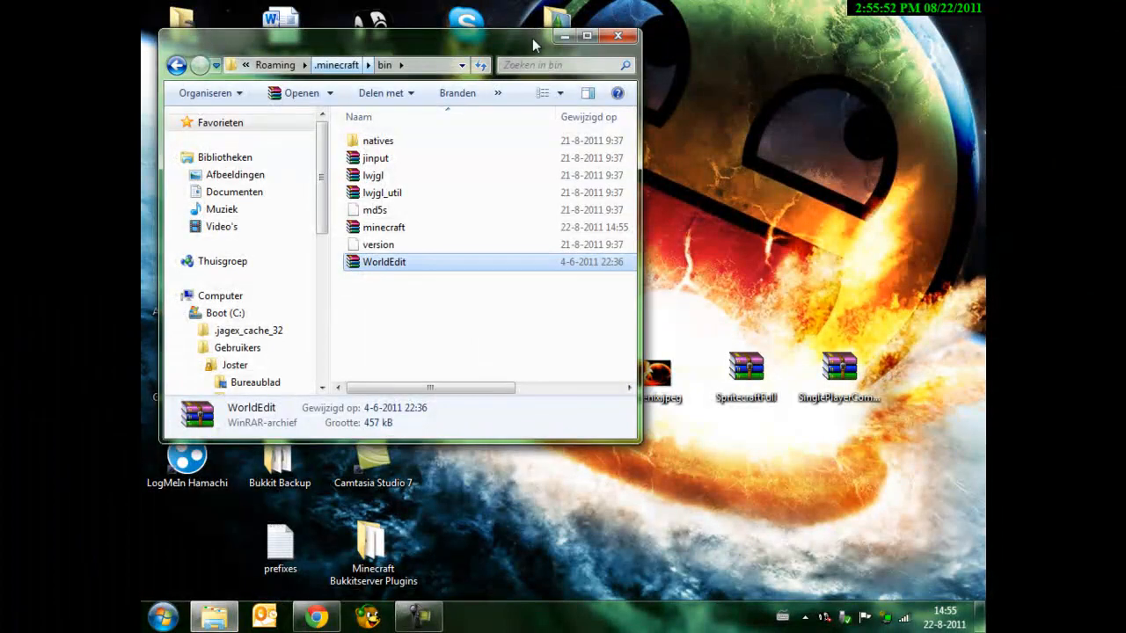
{"action": "left_click", "coordinate": [619, 35]}
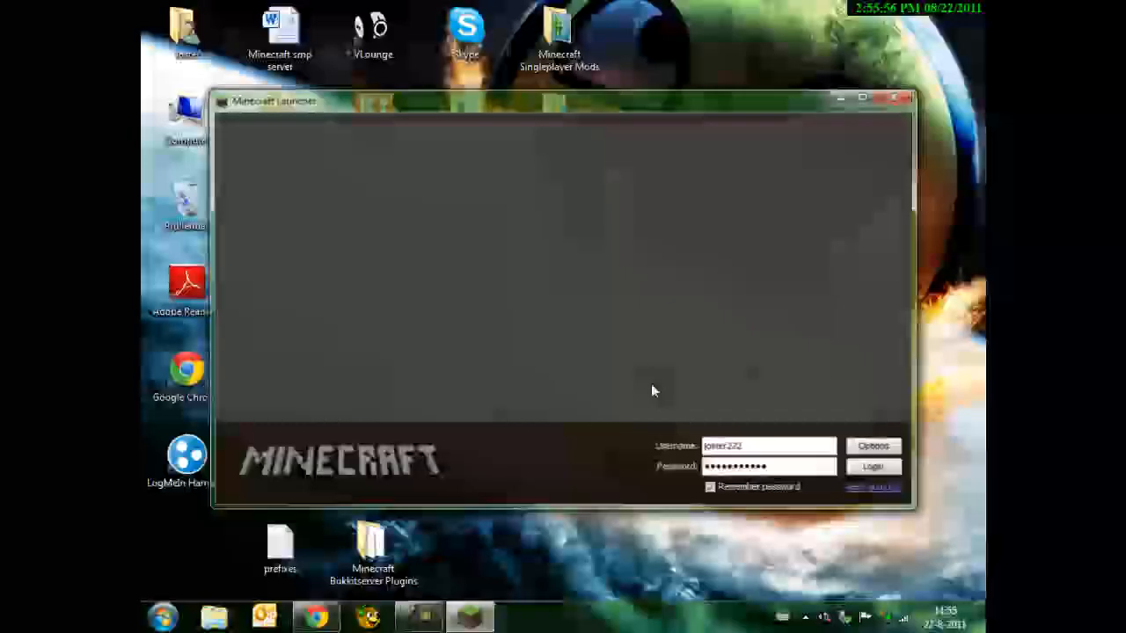
Step: Log in to launch modded Minecraft Beta 1.7.3 to its title menu, then quit the game
{"action": "left_click", "coordinate": [872, 466]}
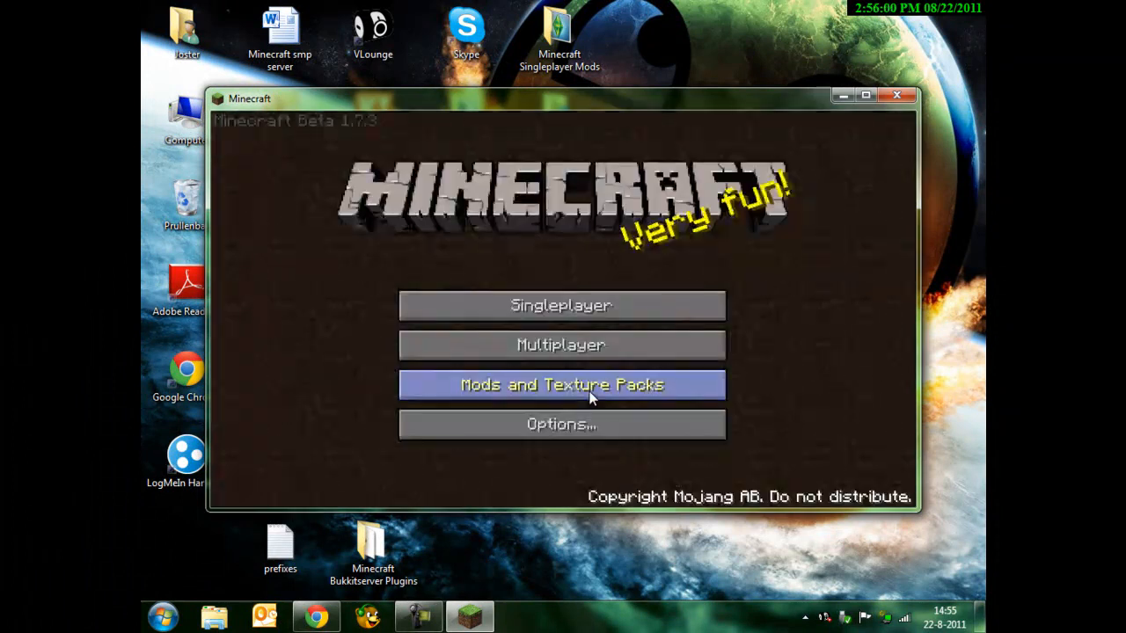
{"action": "mouse_move", "coordinate": [894, 95]}
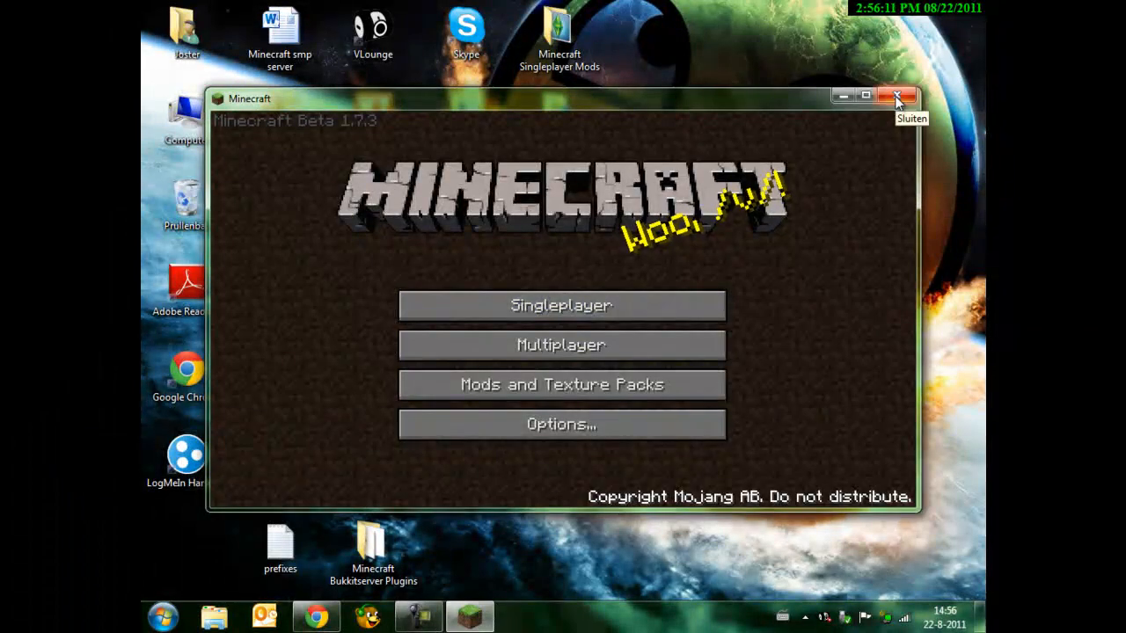
{"action": "left_click", "coordinate": [897, 92]}
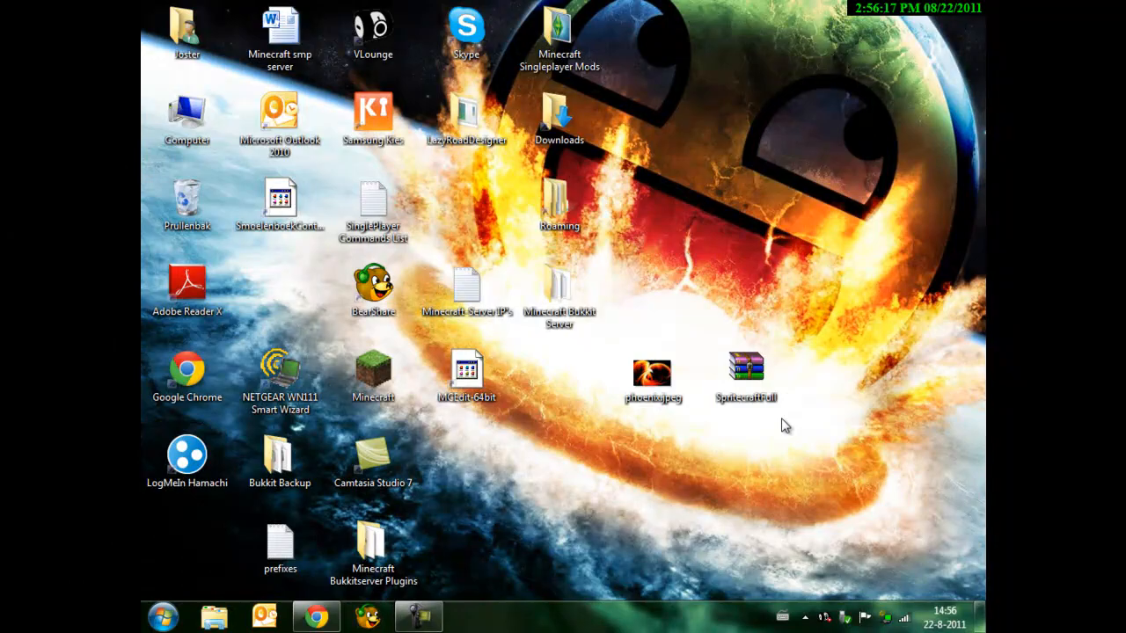
Step: Run Spritecraft v1.1 Full Version from its file on the desktop
{"action": "right_click", "coordinate": [745, 370]}
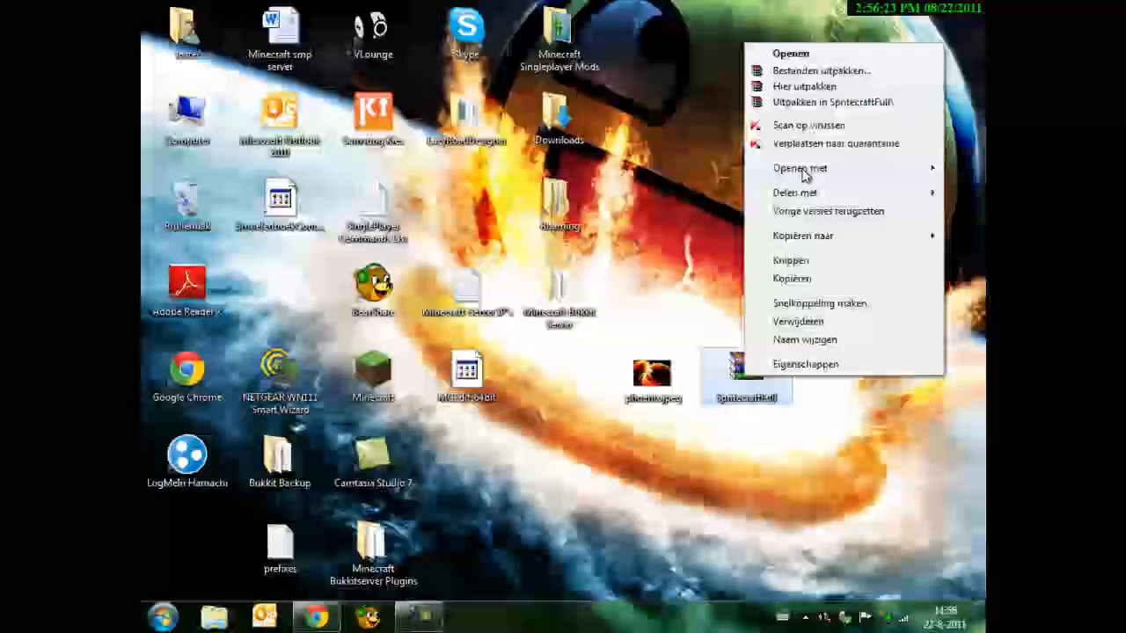
{"action": "left_click", "coordinate": [798, 169]}
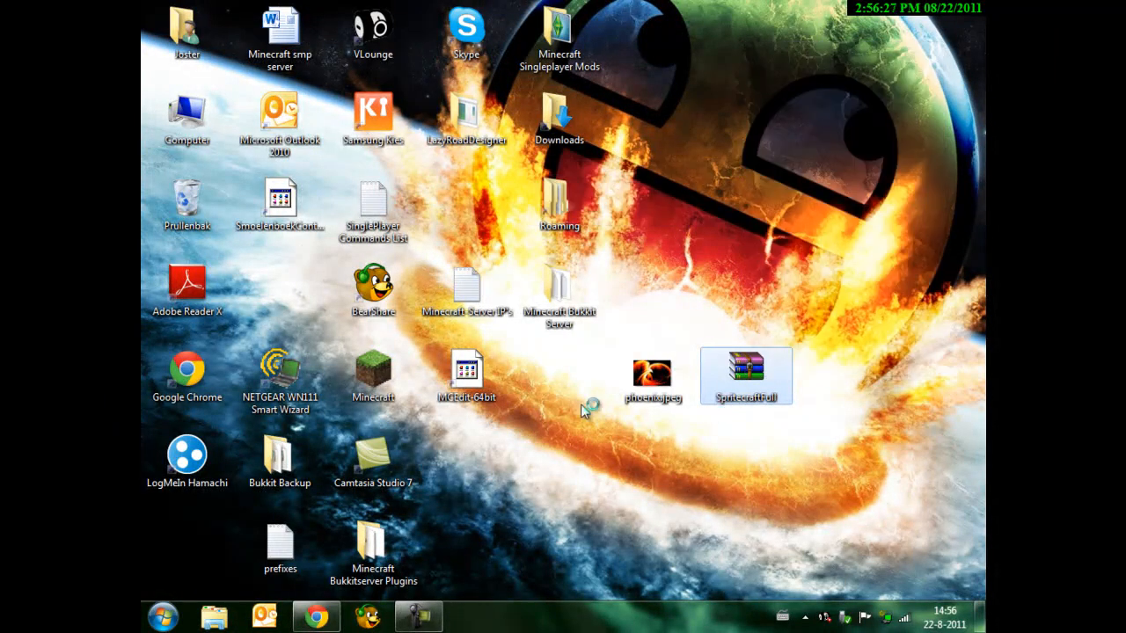
{"action": "double_click", "coordinate": [746, 373]}
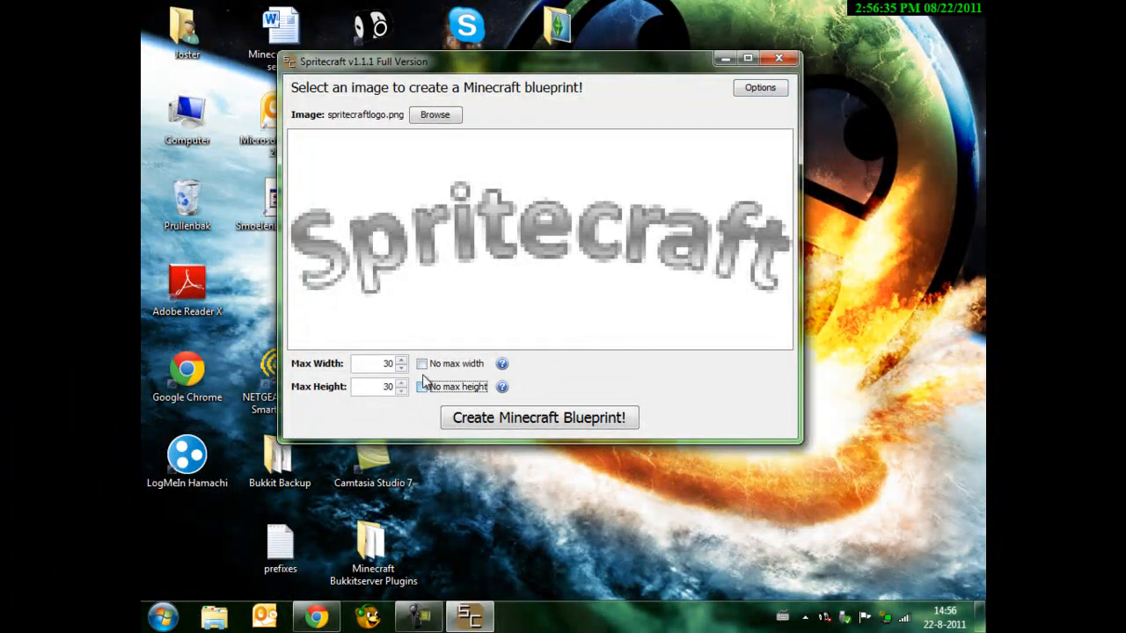
Step: Enable No max width and No max height for the blueprint and bring up Options
{"action": "left_click", "coordinate": [422, 362]}
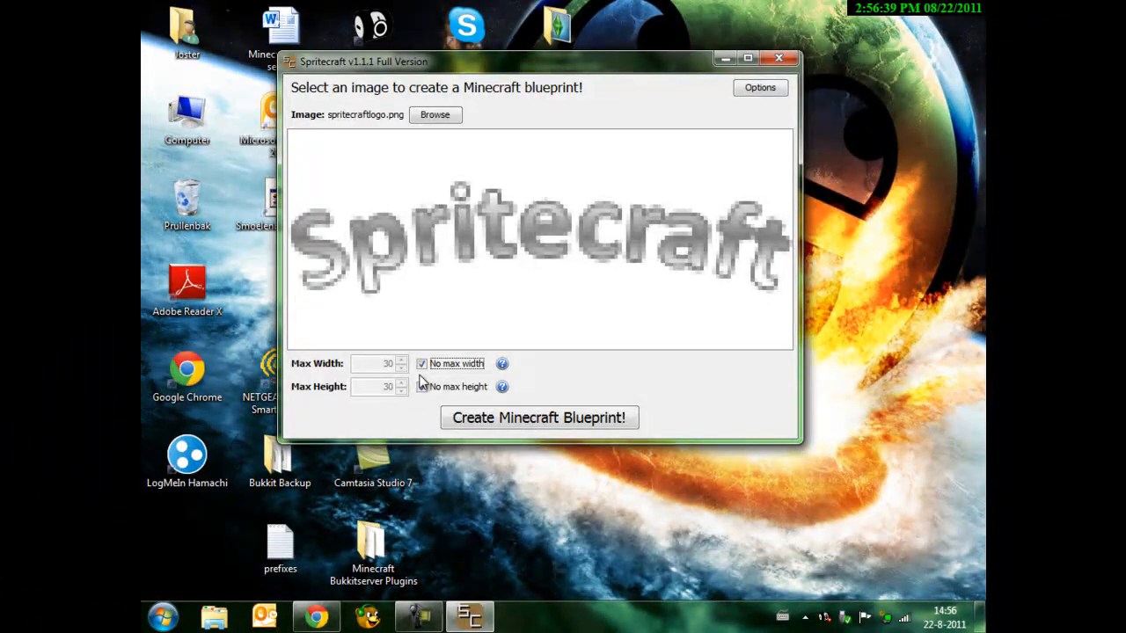
{"action": "left_click", "coordinate": [422, 387]}
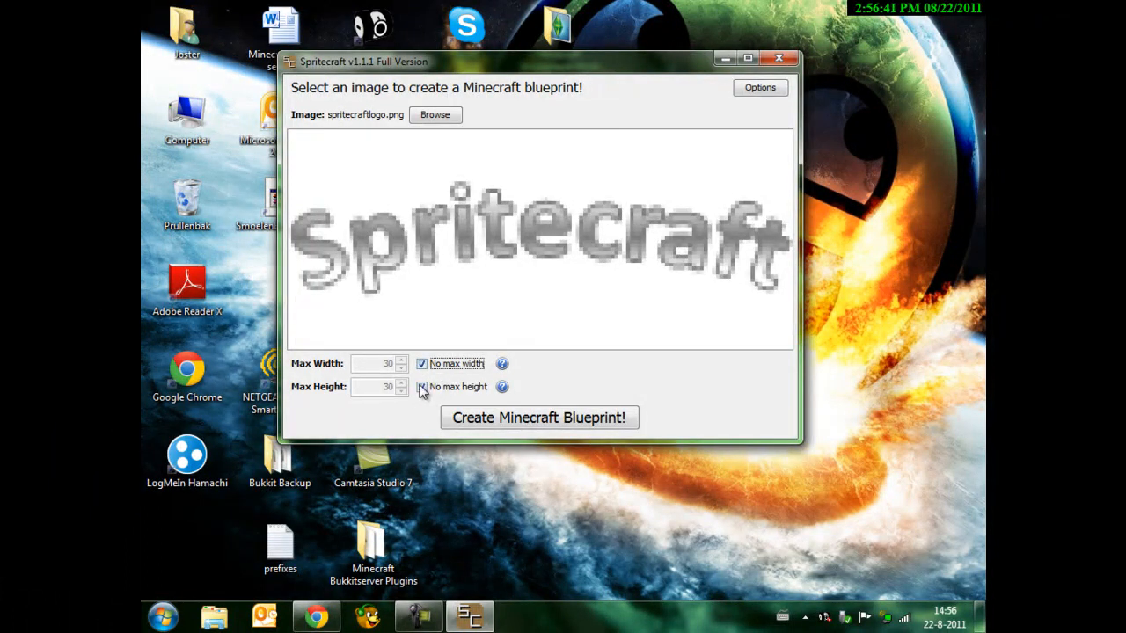
{"action": "left_click", "coordinate": [760, 88]}
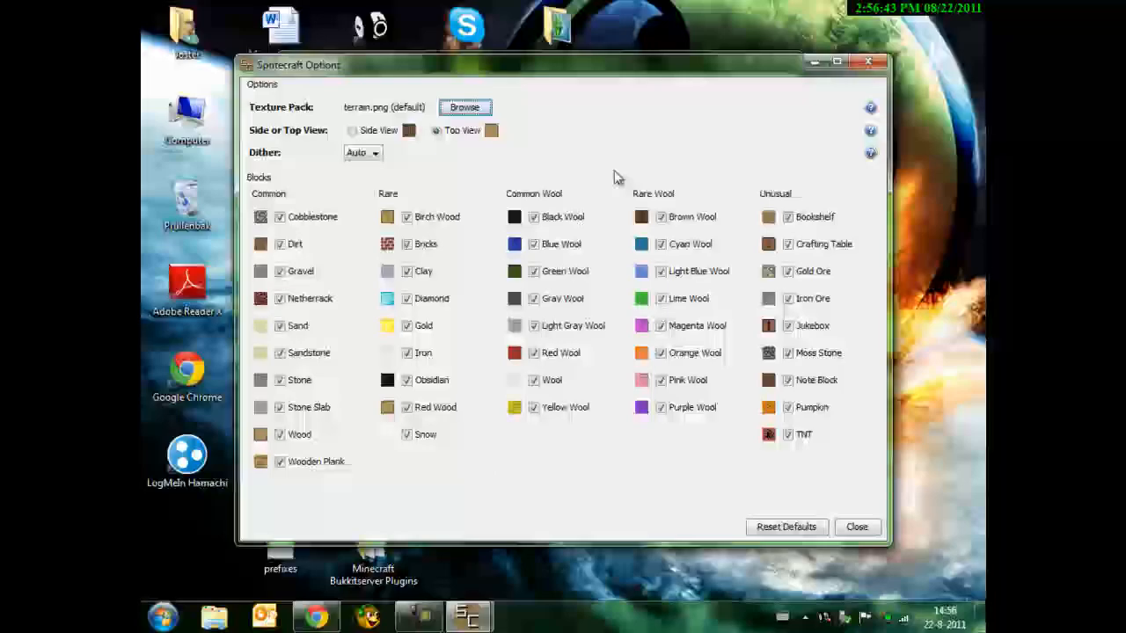
Step: Review the Side/Top View setting and pick a dithering mode in Options
{"action": "left_click", "coordinate": [435, 130]}
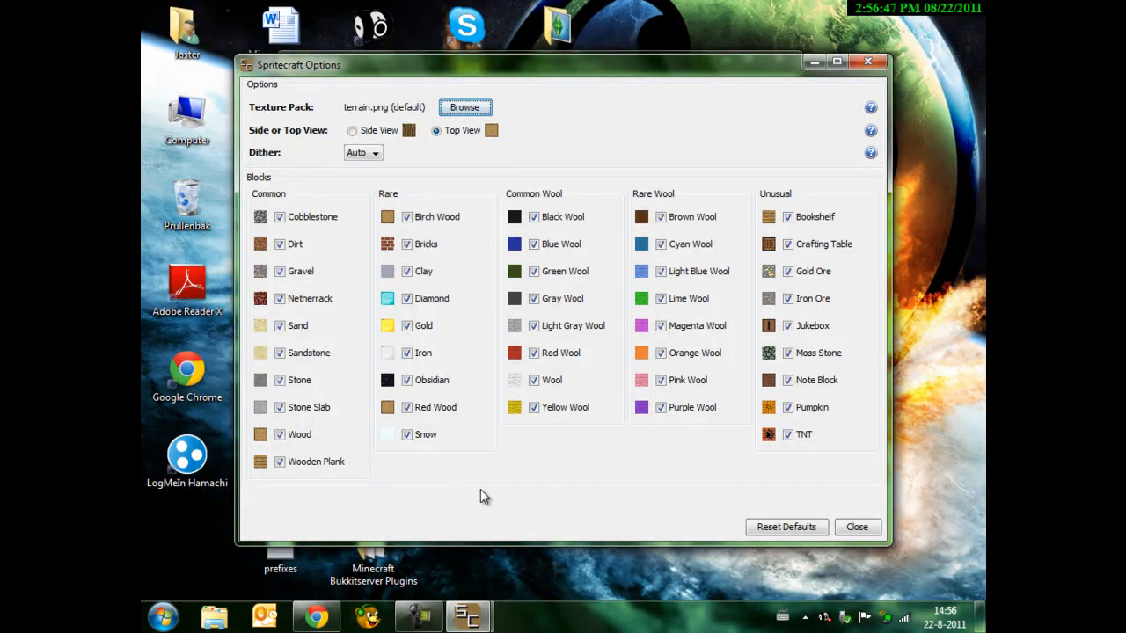
{"action": "mouse_move", "coordinate": [552, 465]}
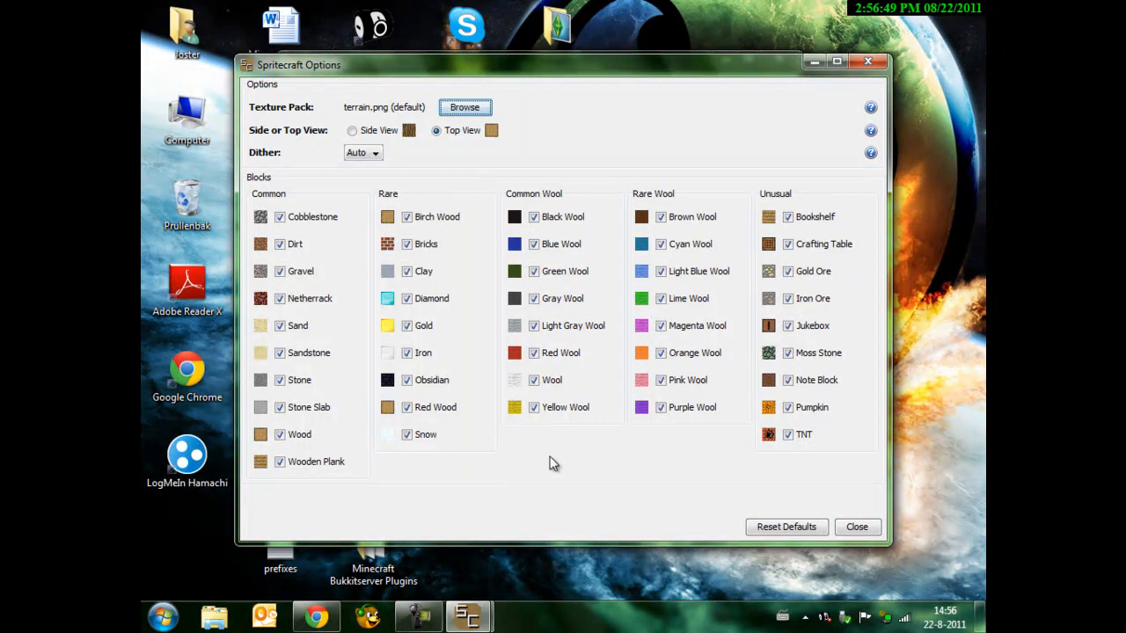
{"action": "mouse_move", "coordinate": [494, 147]}
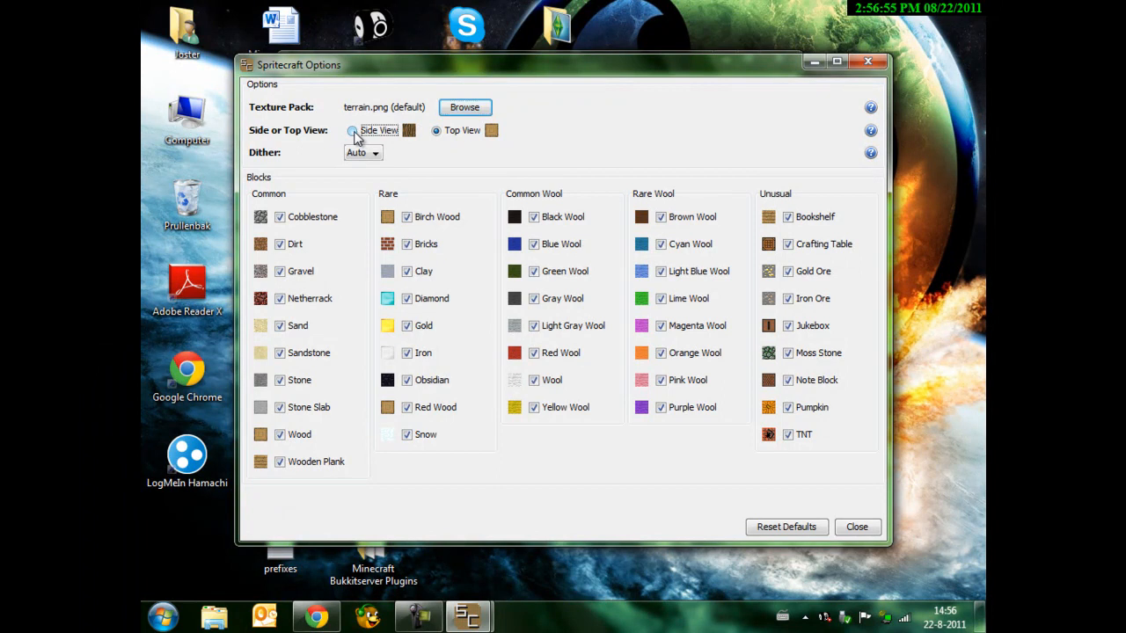
{"action": "left_click", "coordinate": [436, 130]}
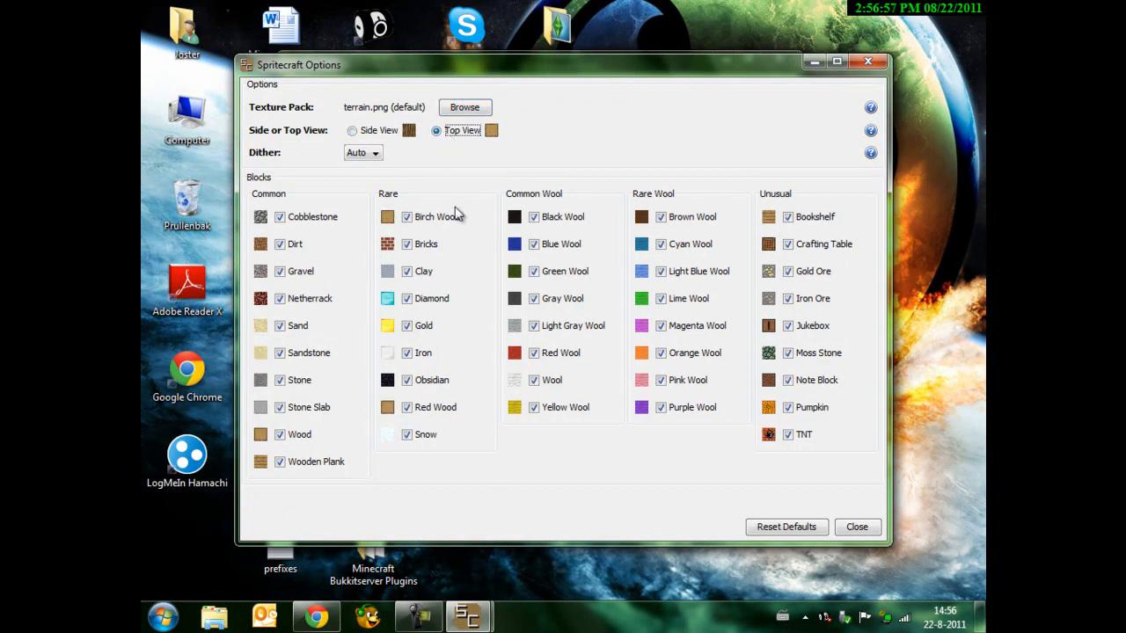
{"action": "mouse_move", "coordinate": [408, 148]}
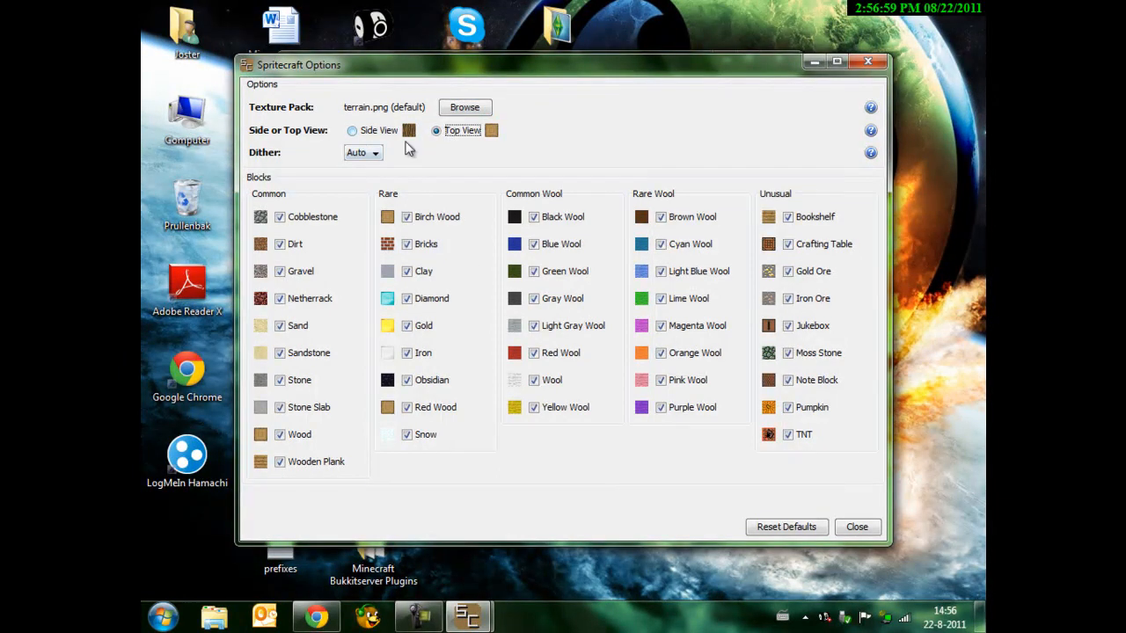
{"action": "left_click", "coordinate": [373, 151]}
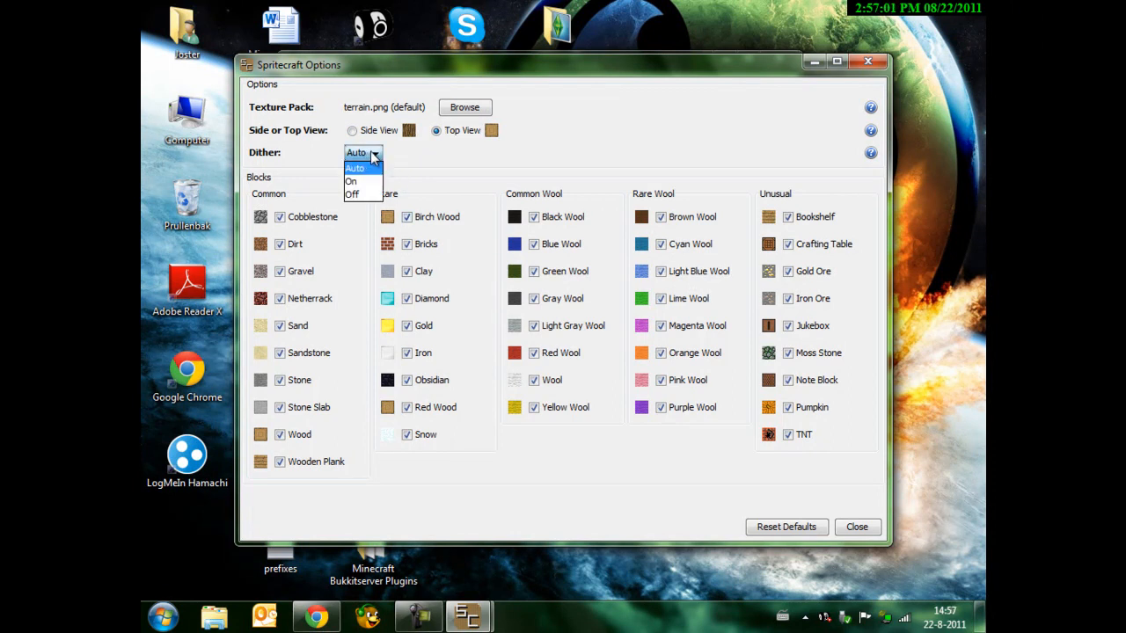
{"action": "left_click", "coordinate": [353, 169]}
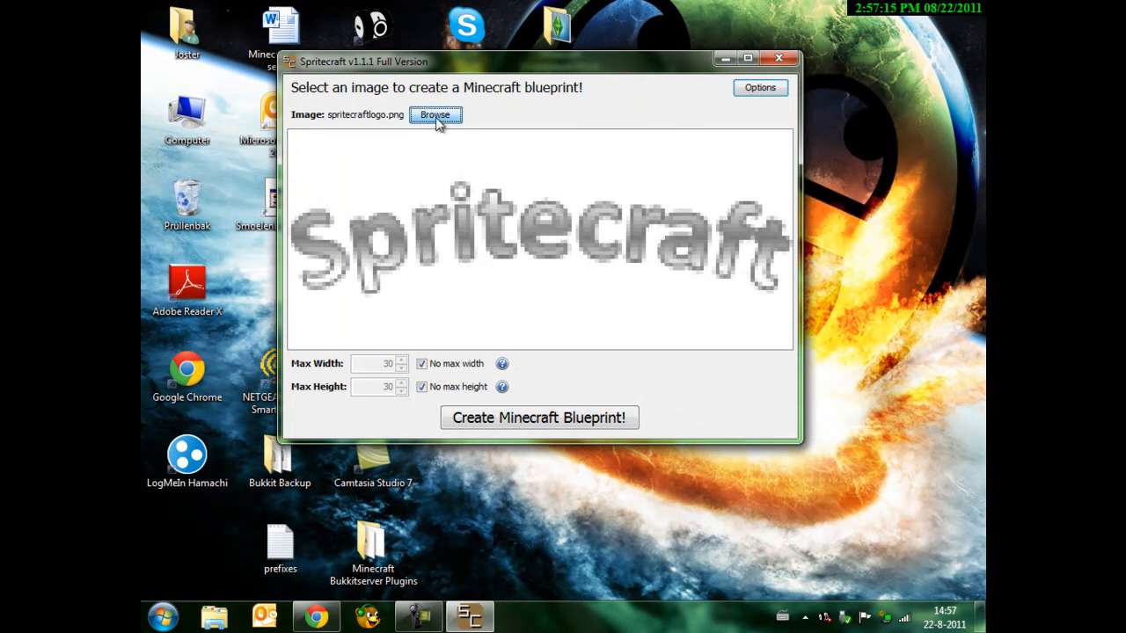
Step: Load phoenix.jpeg and create a Minecraft blueprint with its required blocks list
{"action": "left_click", "coordinate": [436, 116]}
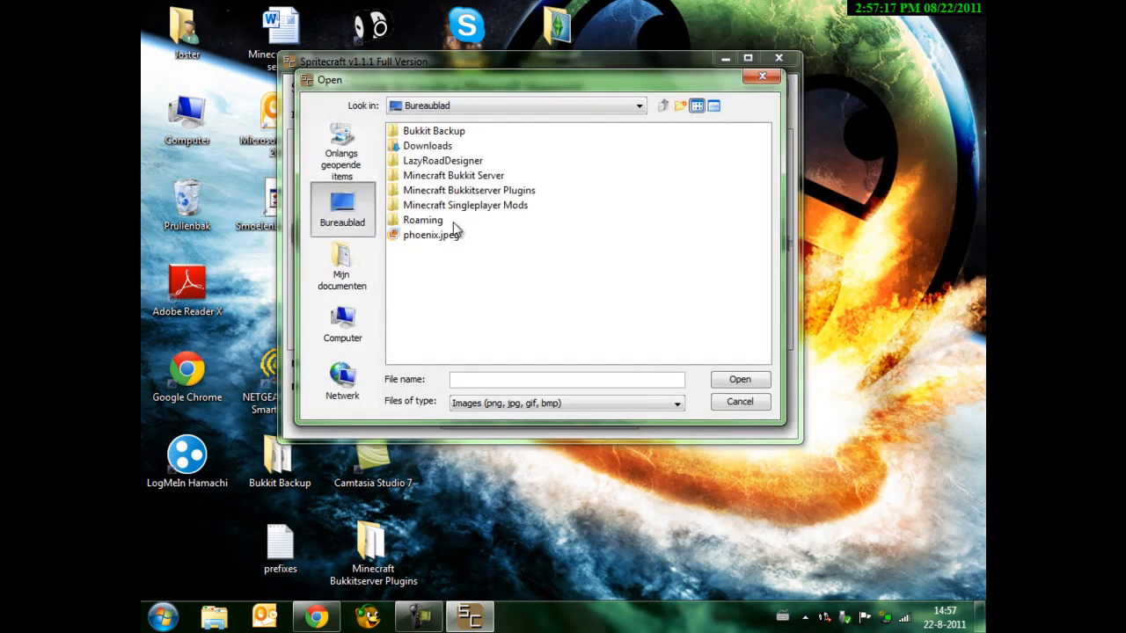
{"action": "double_click", "coordinate": [436, 234]}
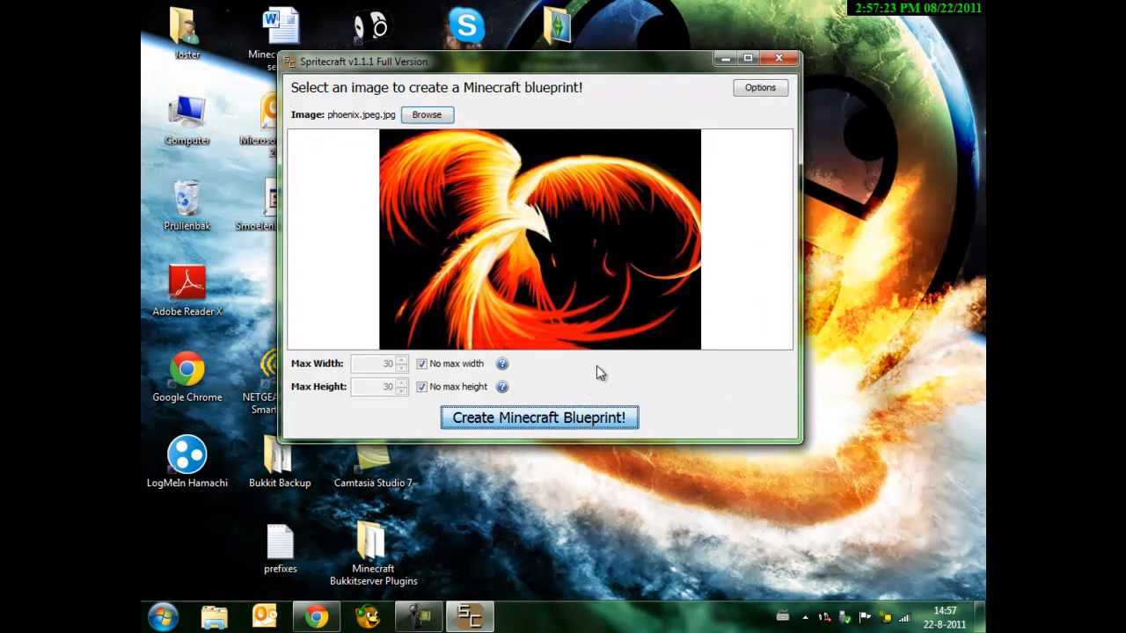
{"action": "left_click", "coordinate": [538, 417]}
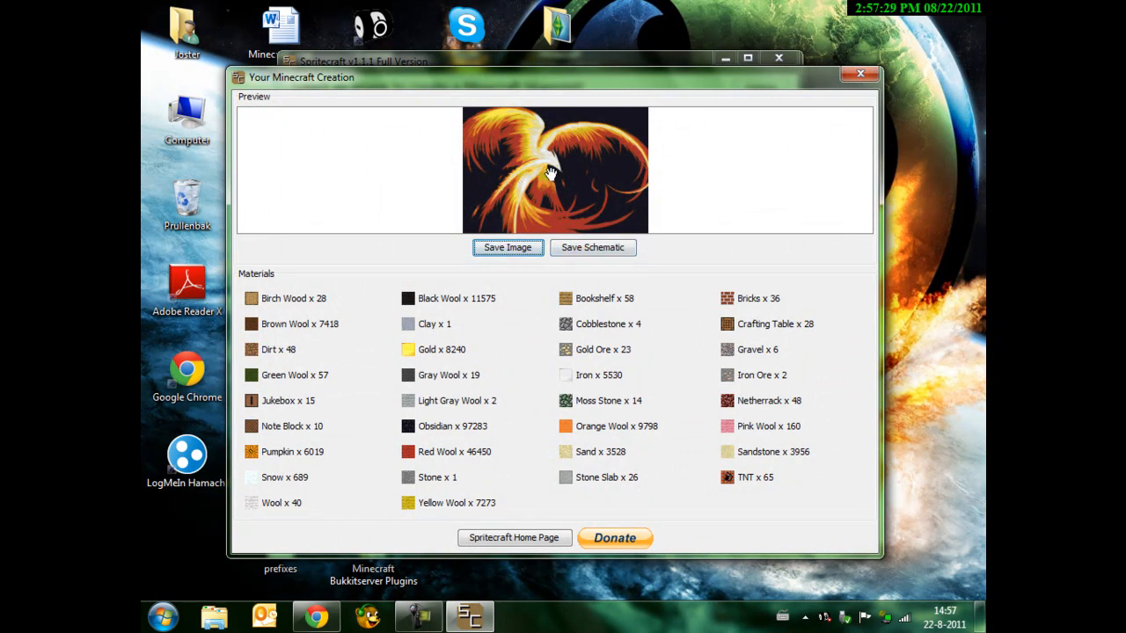
{"action": "mouse_move", "coordinate": [563, 175]}
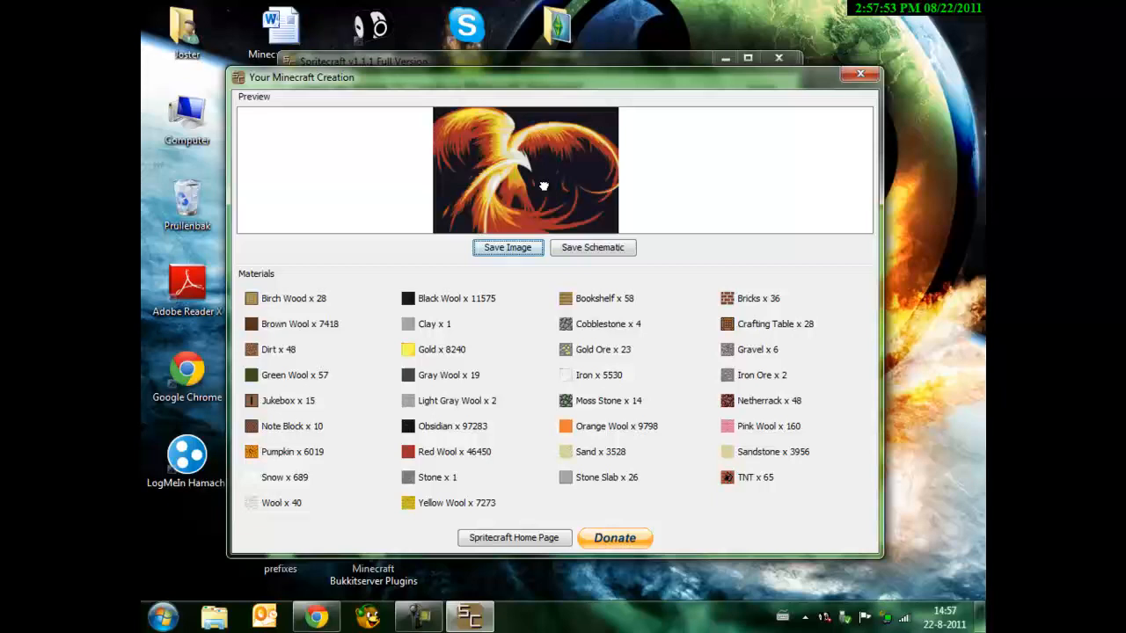
{"action": "mouse_move", "coordinate": [475, 440]}
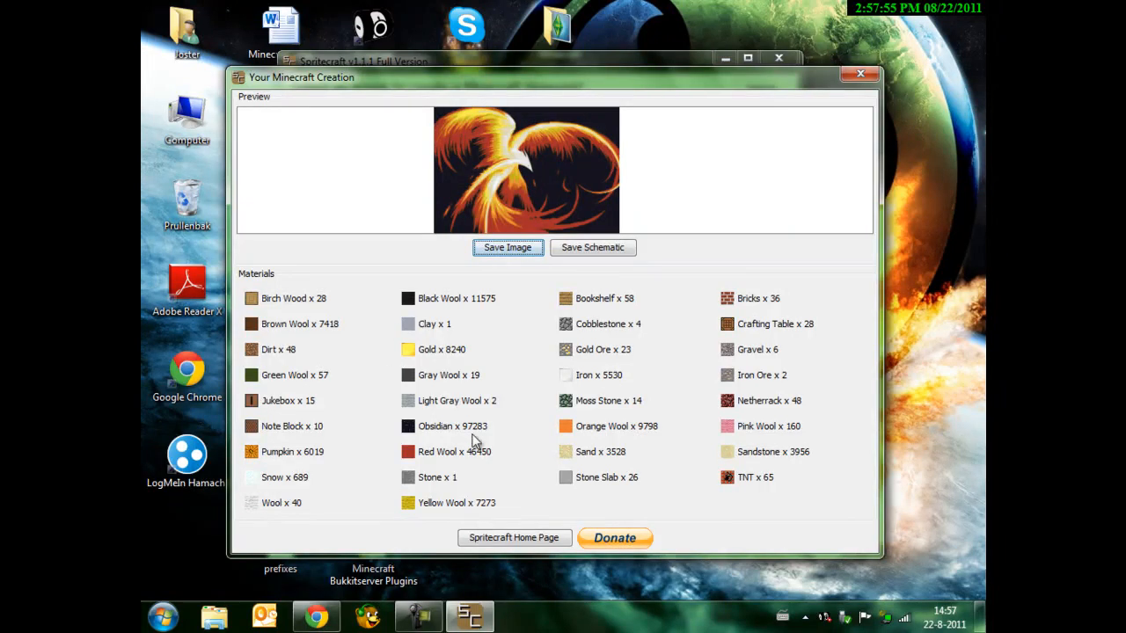
Step: Start saving the schematic and navigate through Roaming and .minecraft up to the Bureaublad desktop folder
{"action": "left_click", "coordinate": [593, 246]}
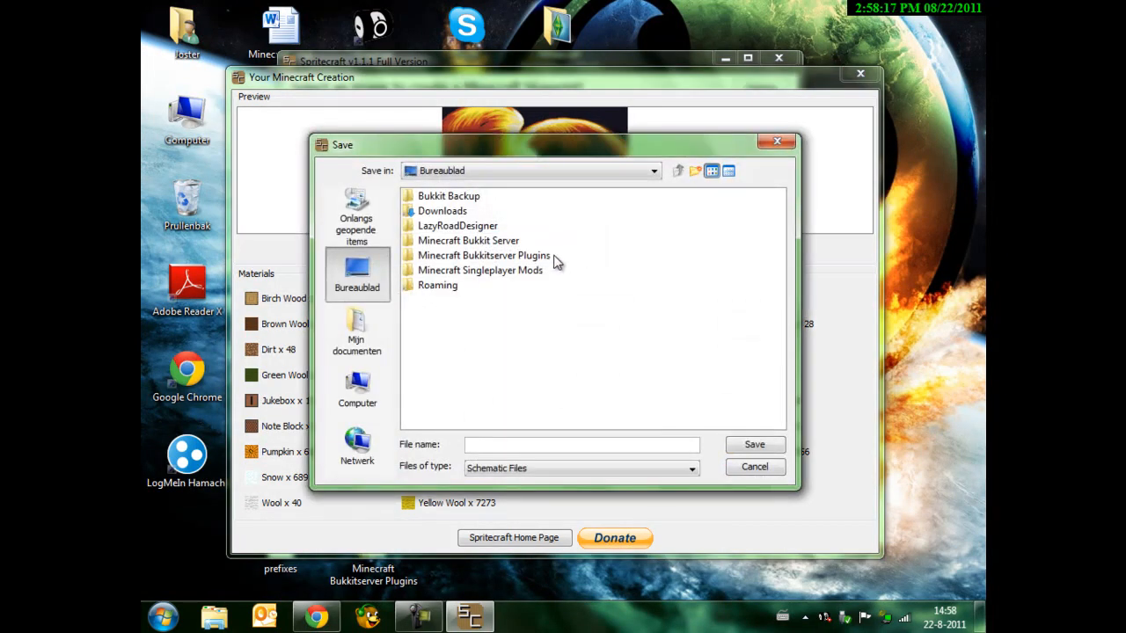
{"action": "mouse_move", "coordinate": [440, 294]}
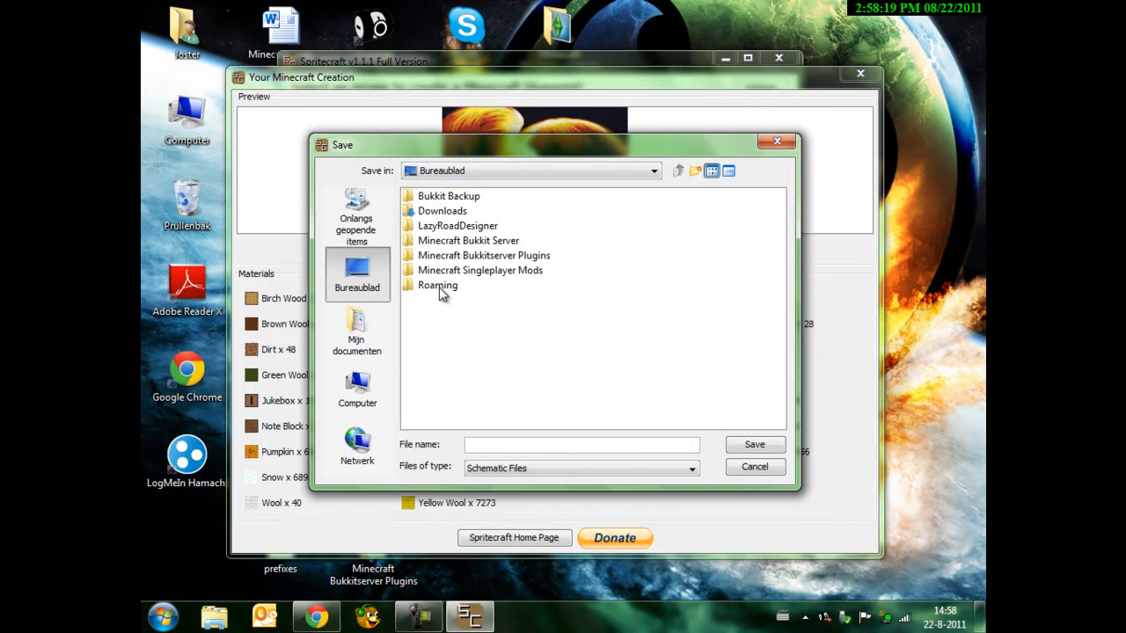
{"action": "double_click", "coordinate": [436, 285]}
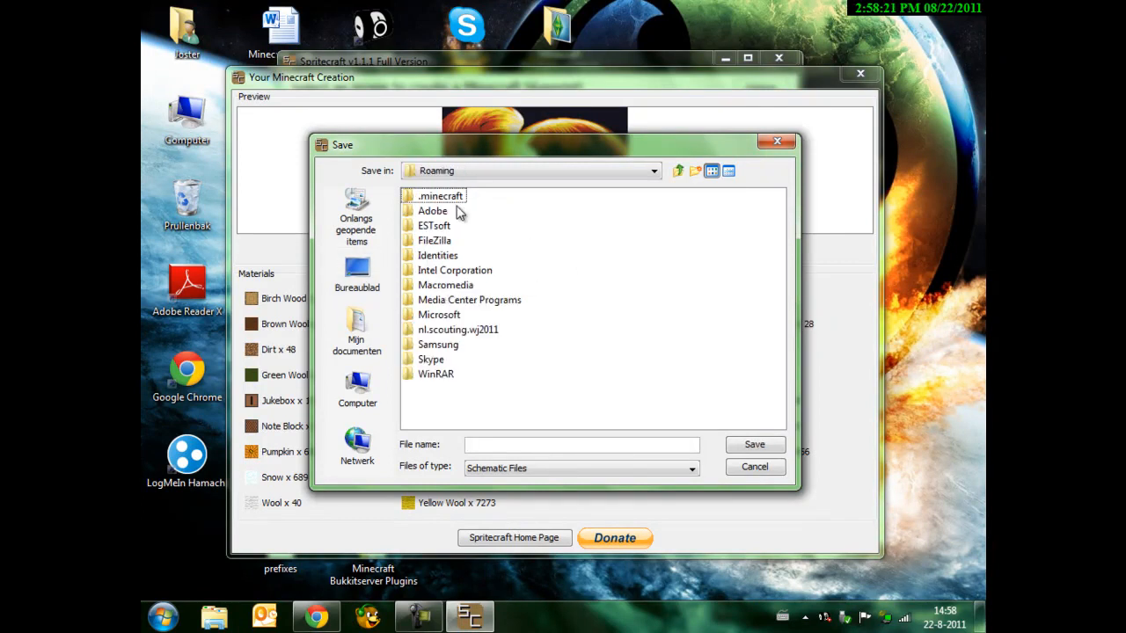
{"action": "double_click", "coordinate": [440, 195]}
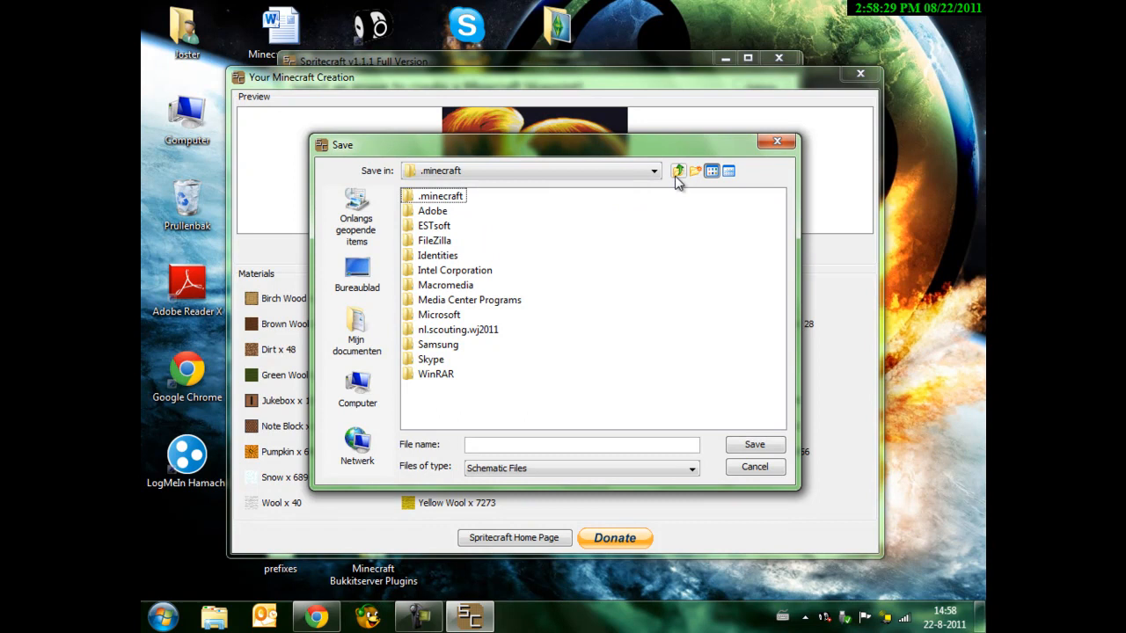
{"action": "left_click", "coordinate": [675, 171]}
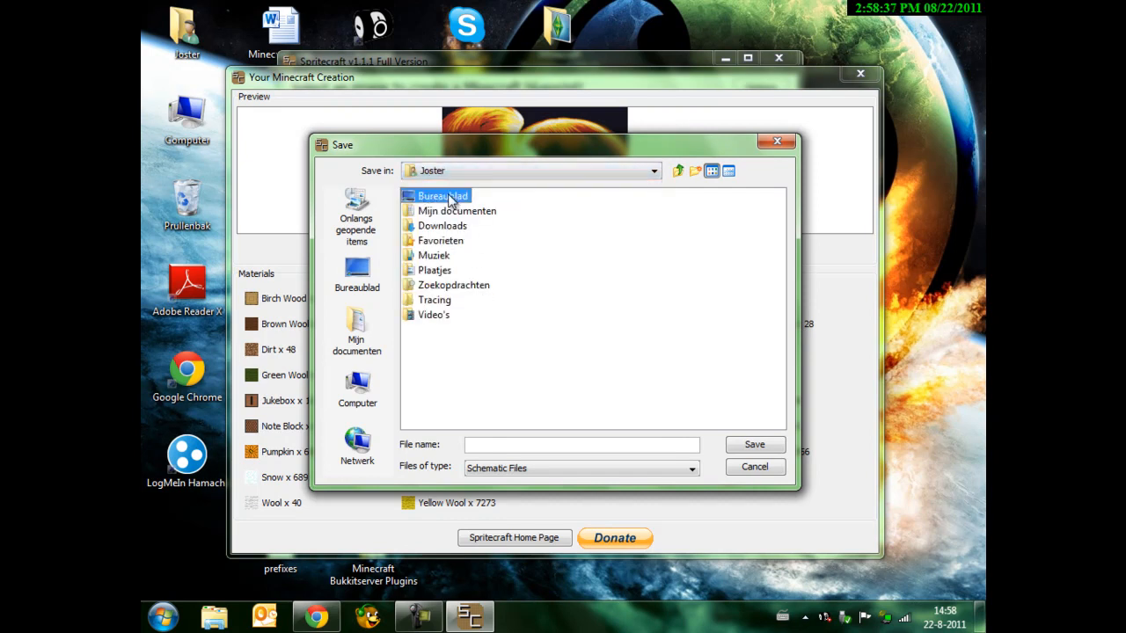
{"action": "double_click", "coordinate": [439, 195]}
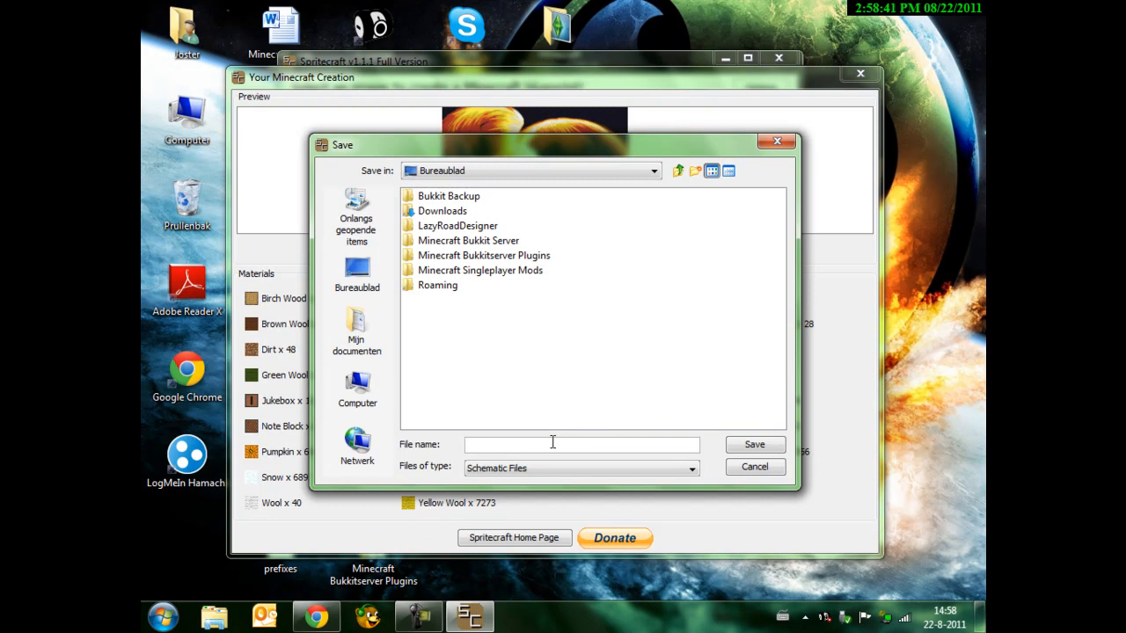
Step: Save the blueprint as phoenix.schematic on the desktop and close Spritecraft
{"action": "type", "text": "phoenix"}
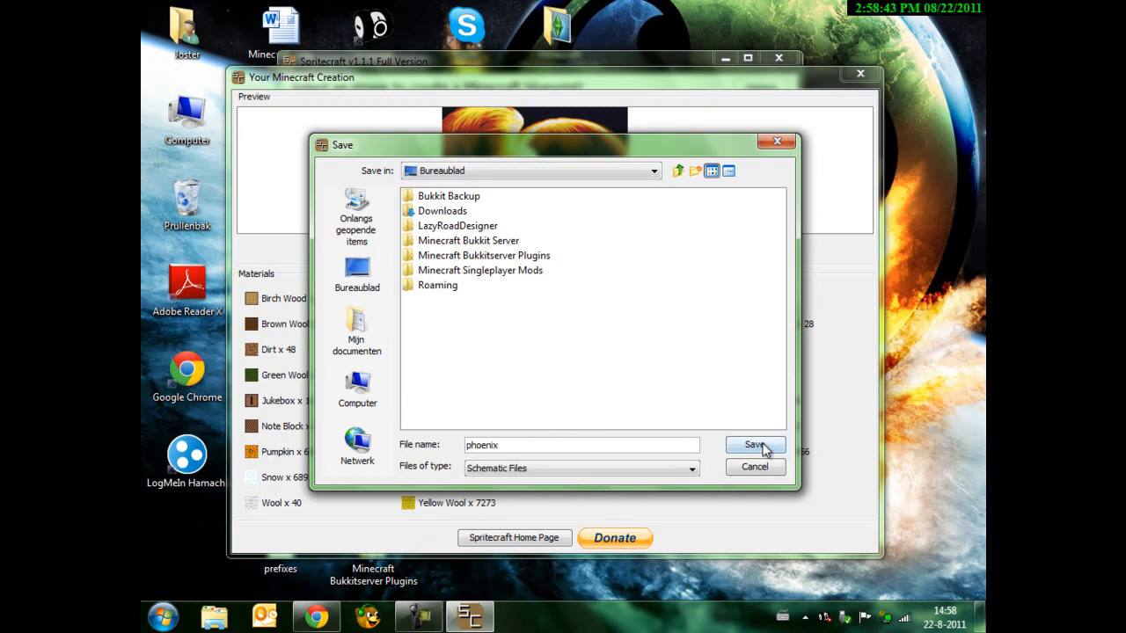
{"action": "left_click", "coordinate": [752, 445]}
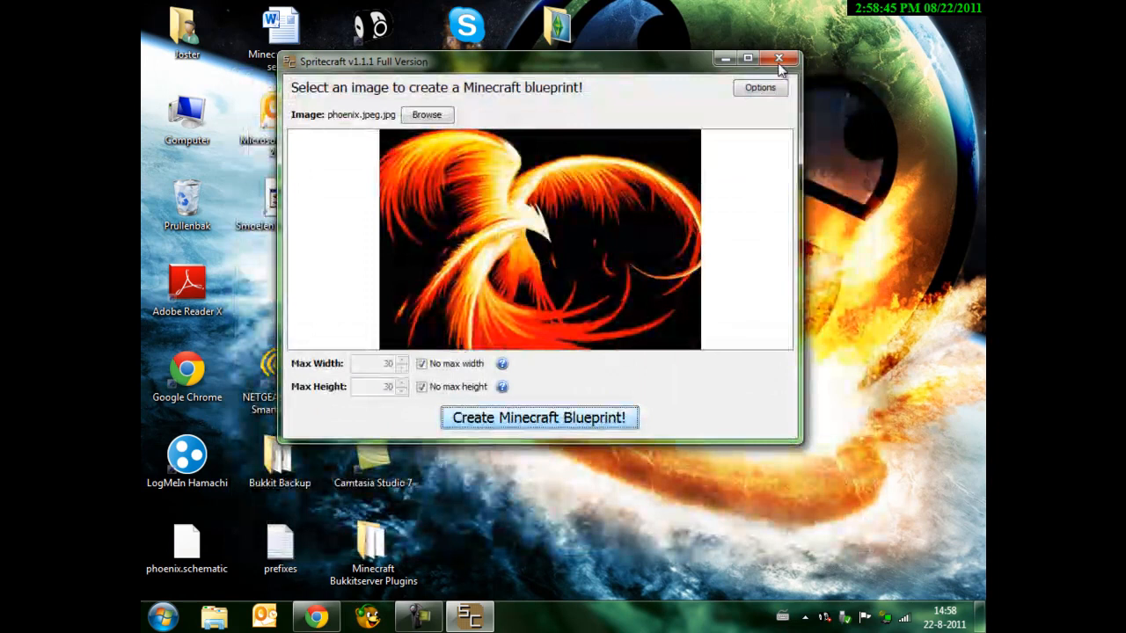
{"action": "left_click", "coordinate": [781, 56]}
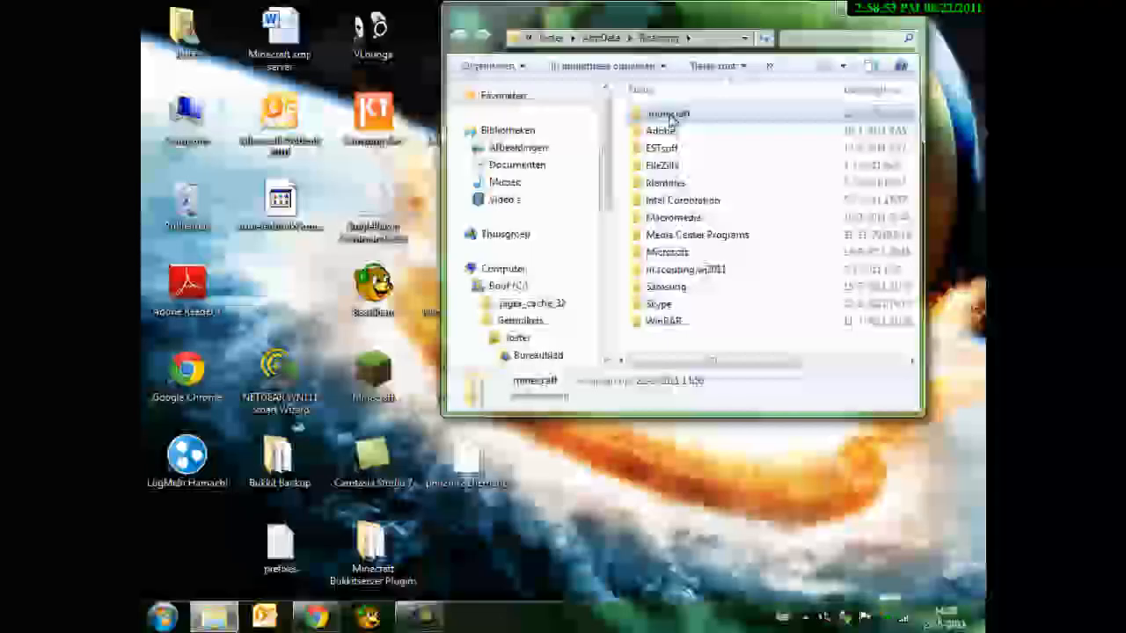
Step: Open the .minecraft folder in Explorer to reach the schematics folder
{"action": "double_click", "coordinate": [668, 112]}
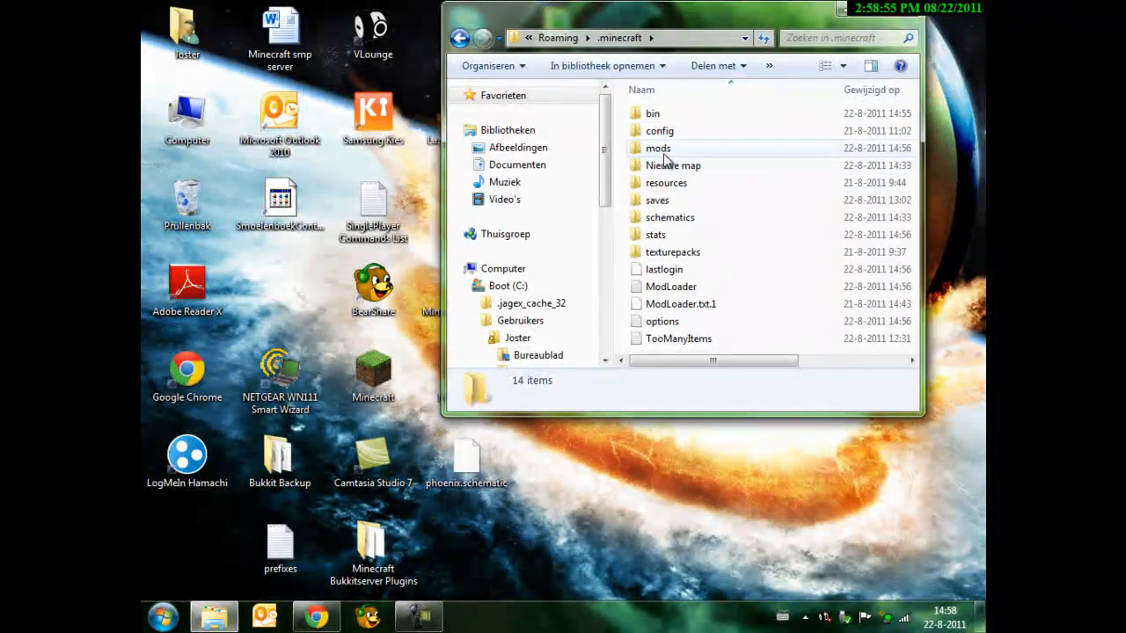
{"action": "mouse_move", "coordinate": [672, 222]}
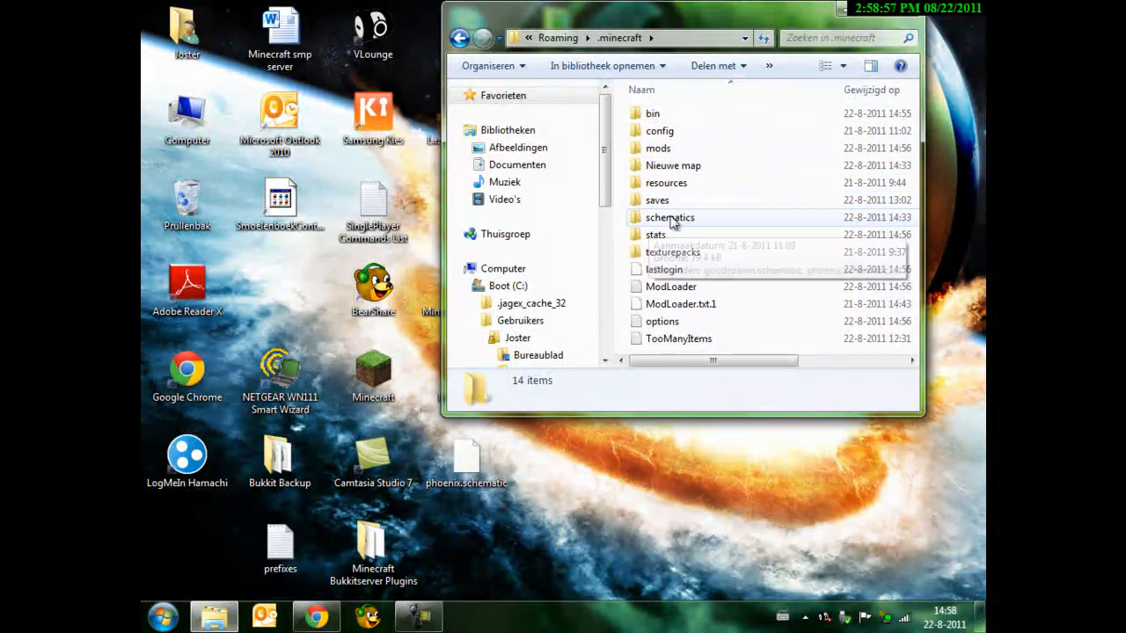
{"action": "mouse_move", "coordinate": [665, 221]}
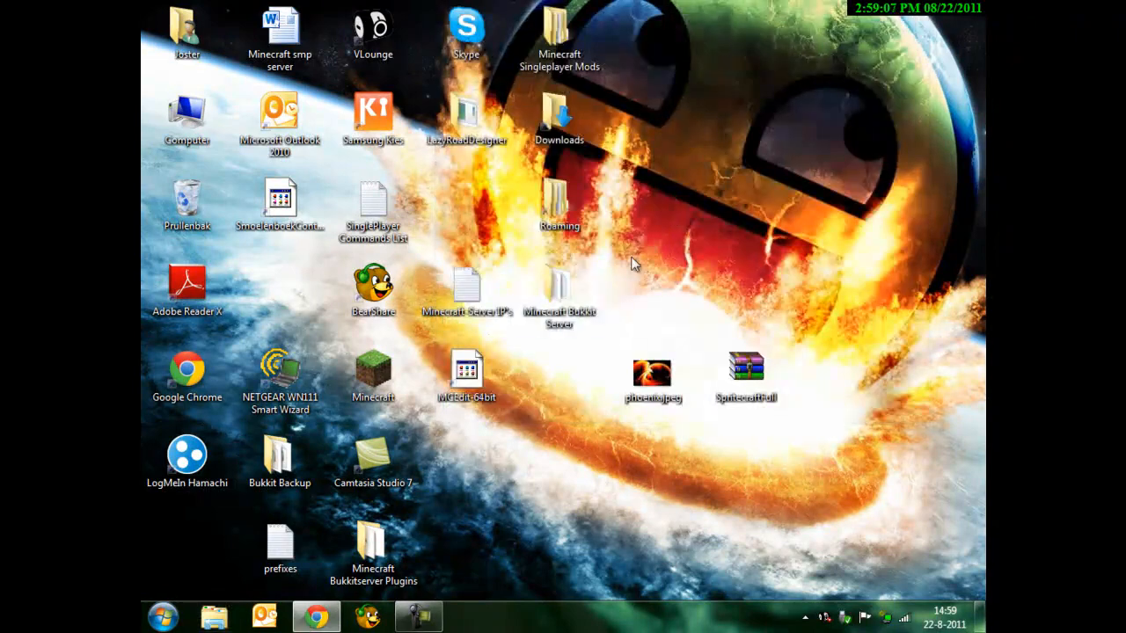
Step: Launch Minecraft from the desktop shortcut and enter a Singleplayer world
{"action": "left_click", "coordinate": [373, 370]}
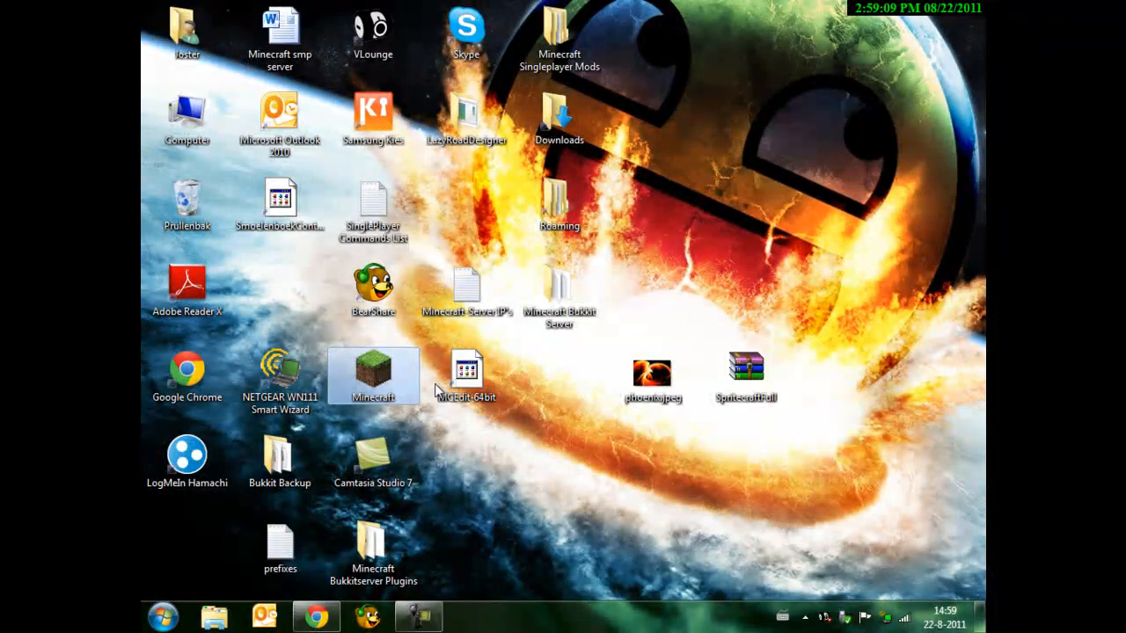
{"action": "double_click", "coordinate": [373, 371]}
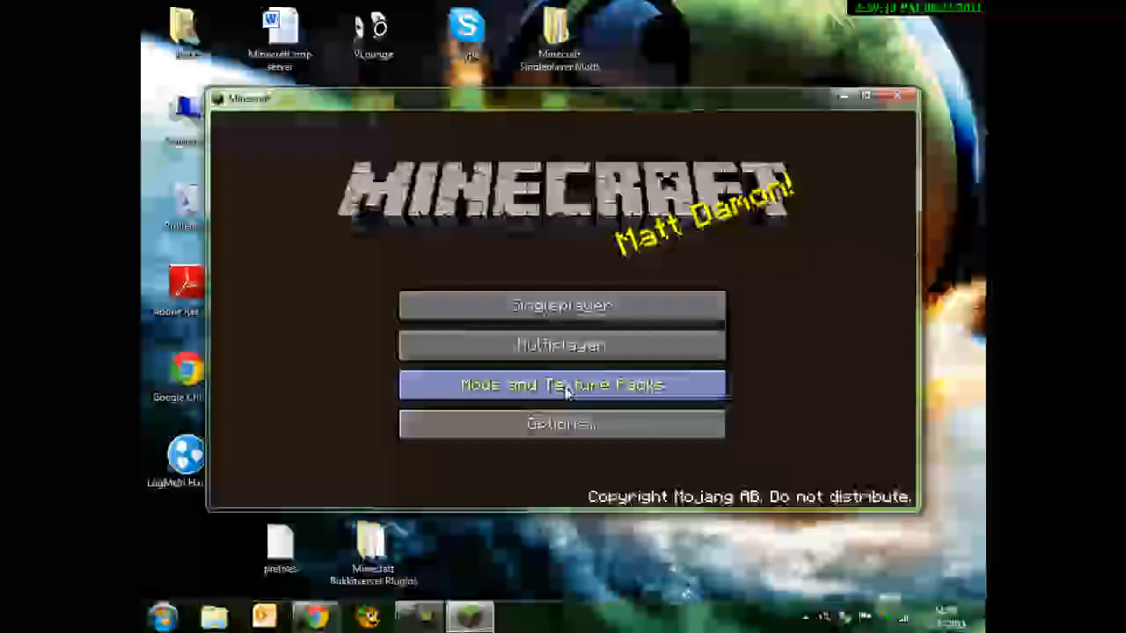
{"action": "left_click", "coordinate": [561, 306]}
{"action": "type", "text": "//load p"}
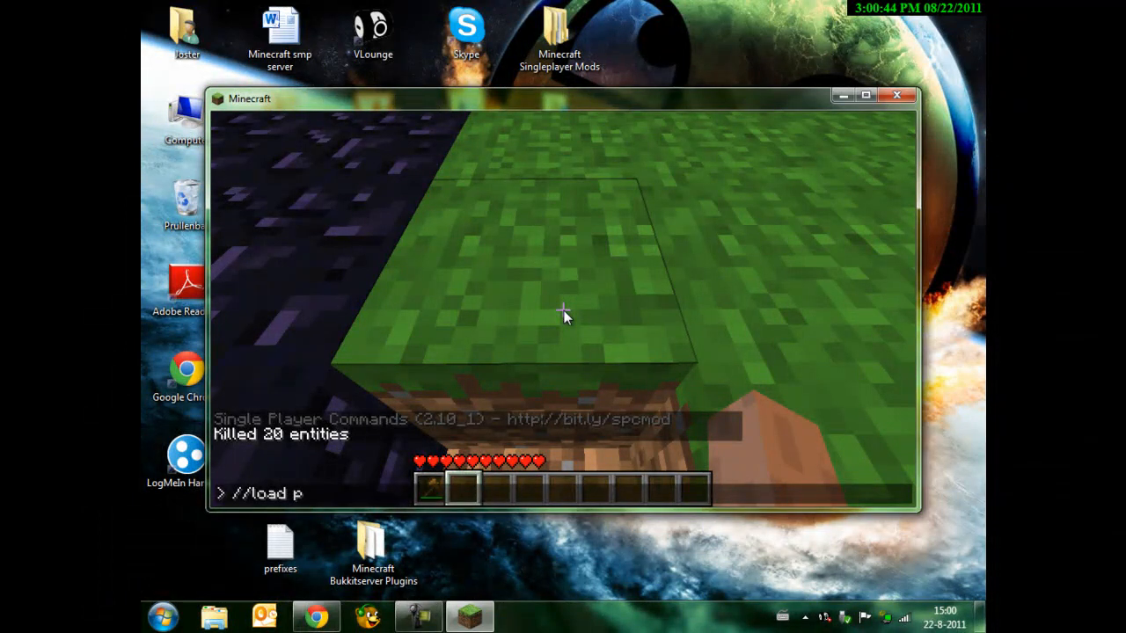
Step: Run '//load phoenix' then '//paste' in chat to place the phoenix pixel art
{"action": "type", "text": "hoenix"}
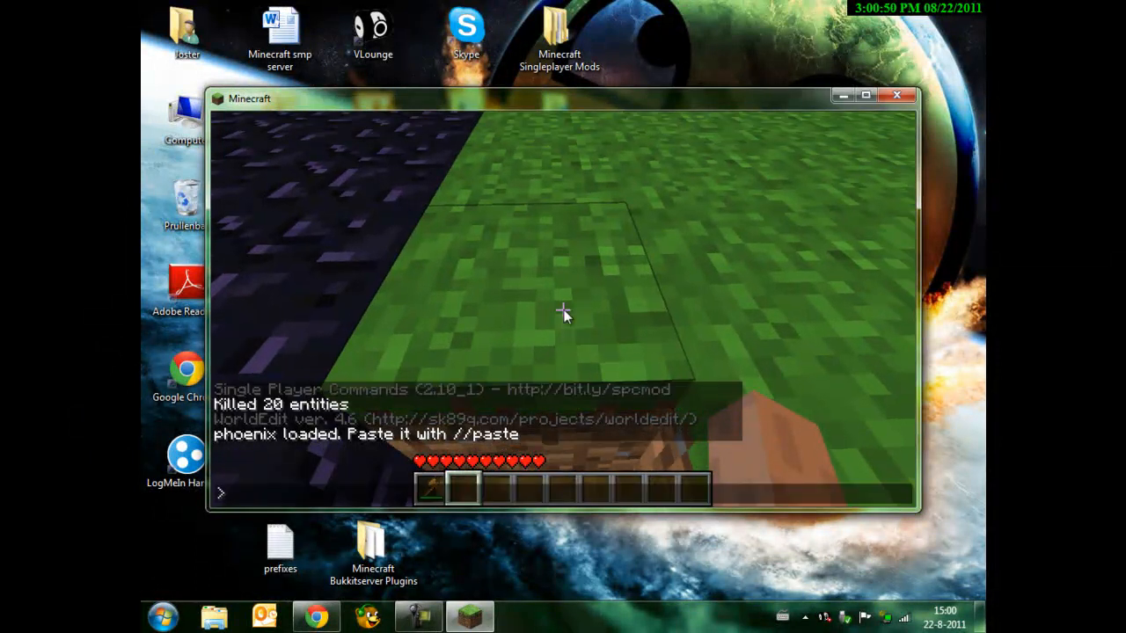
{"action": "type", "text": "//paste"}
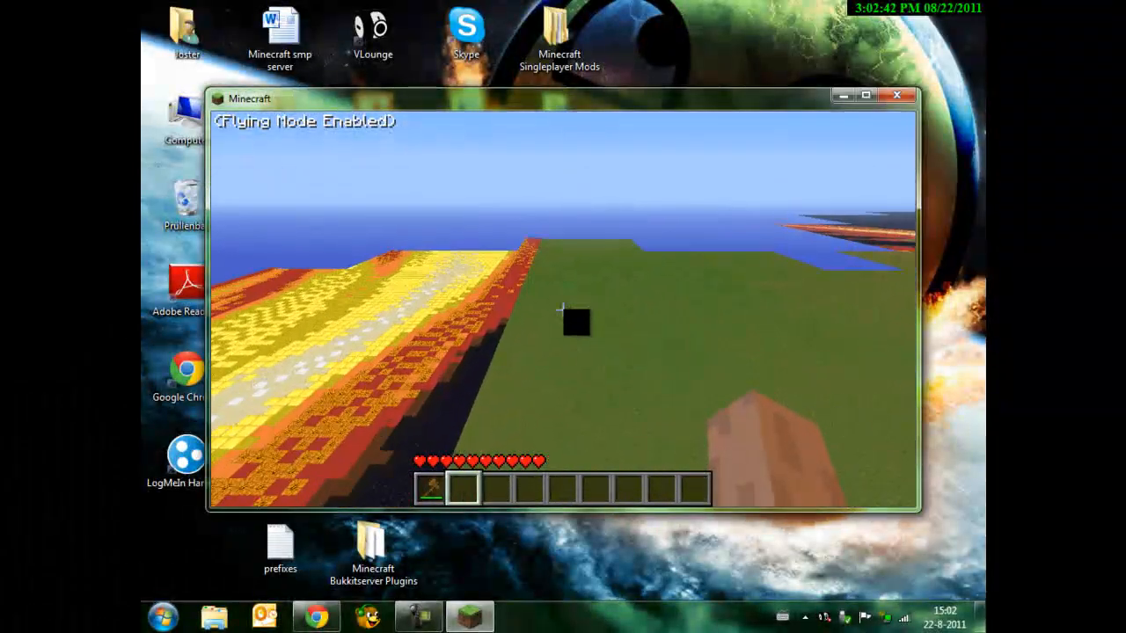
Step: Save and quit the world to the title screen, then close Minecraft
{"action": "key", "text": "Escape"}
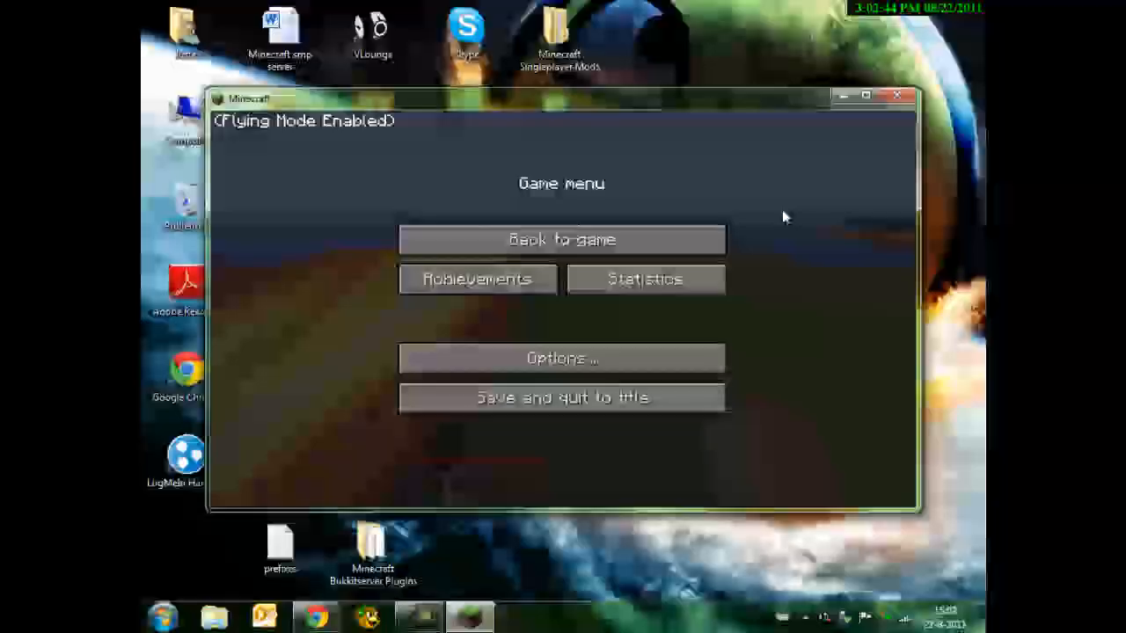
{"action": "mouse_move", "coordinate": [561, 397]}
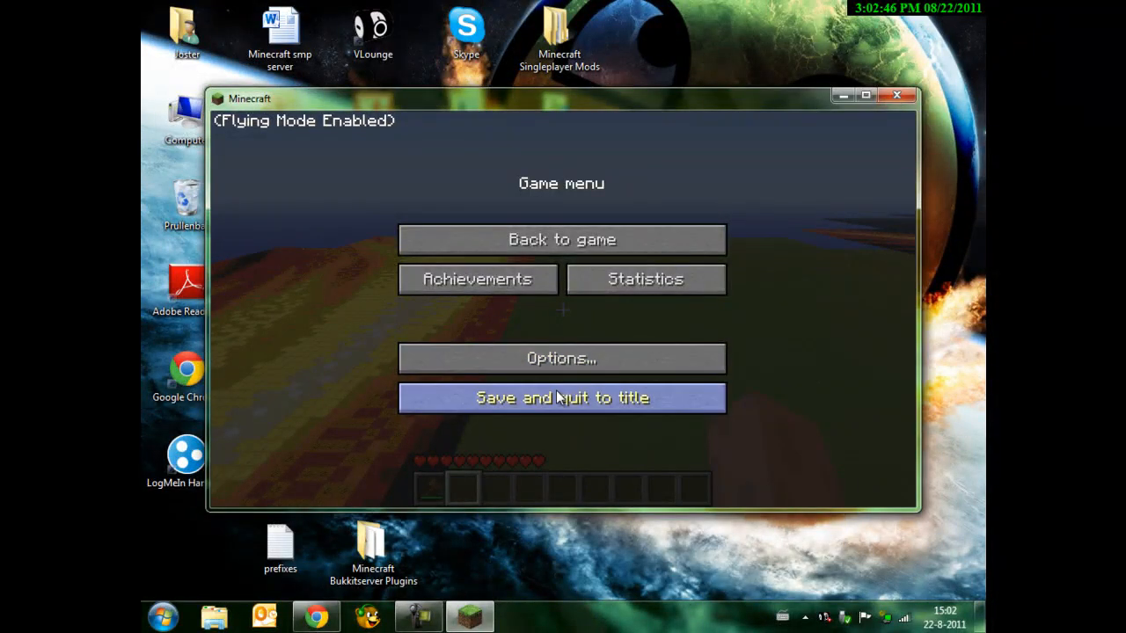
{"action": "left_click", "coordinate": [562, 397]}
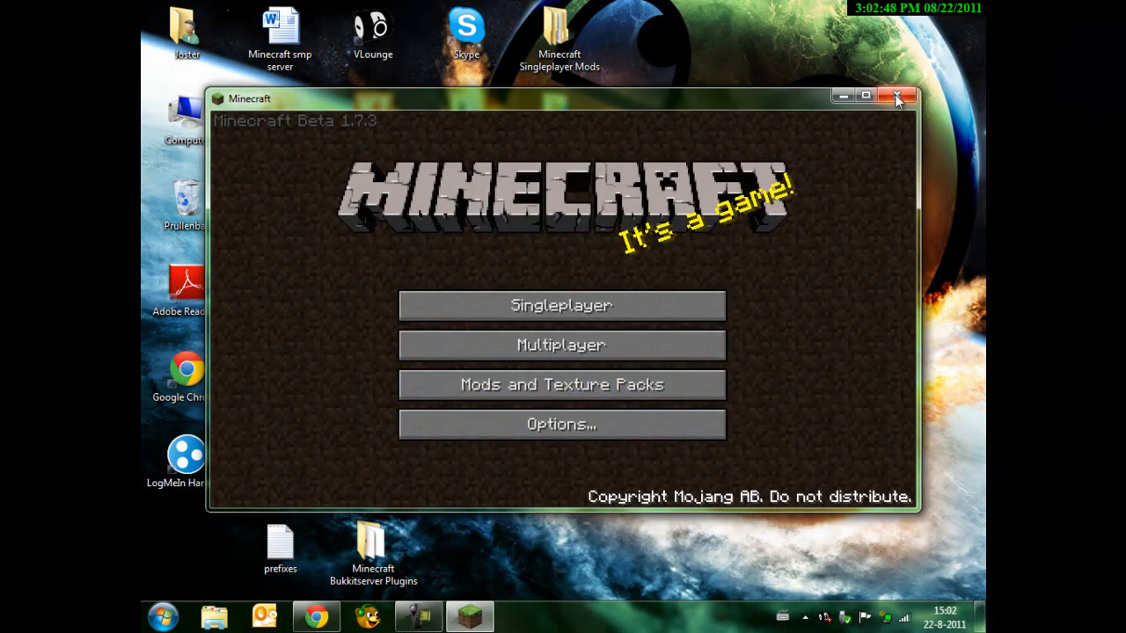
{"action": "left_click", "coordinate": [897, 95]}
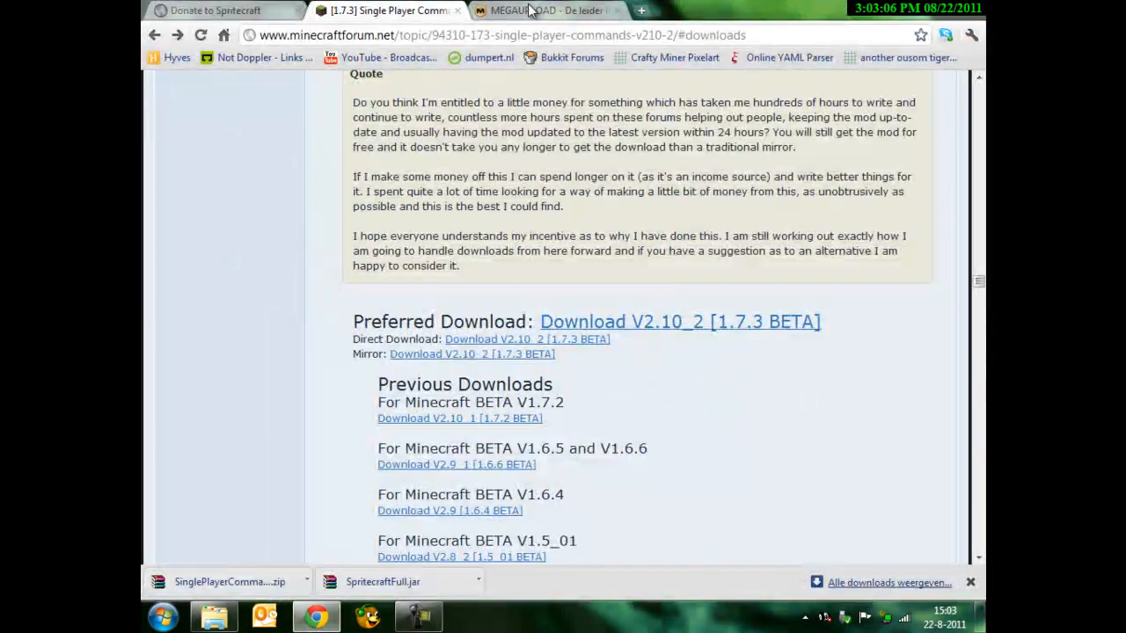
Step: Minimize Chrome and open the Downloads folder from the desktop
{"action": "left_click", "coordinate": [554, 11]}
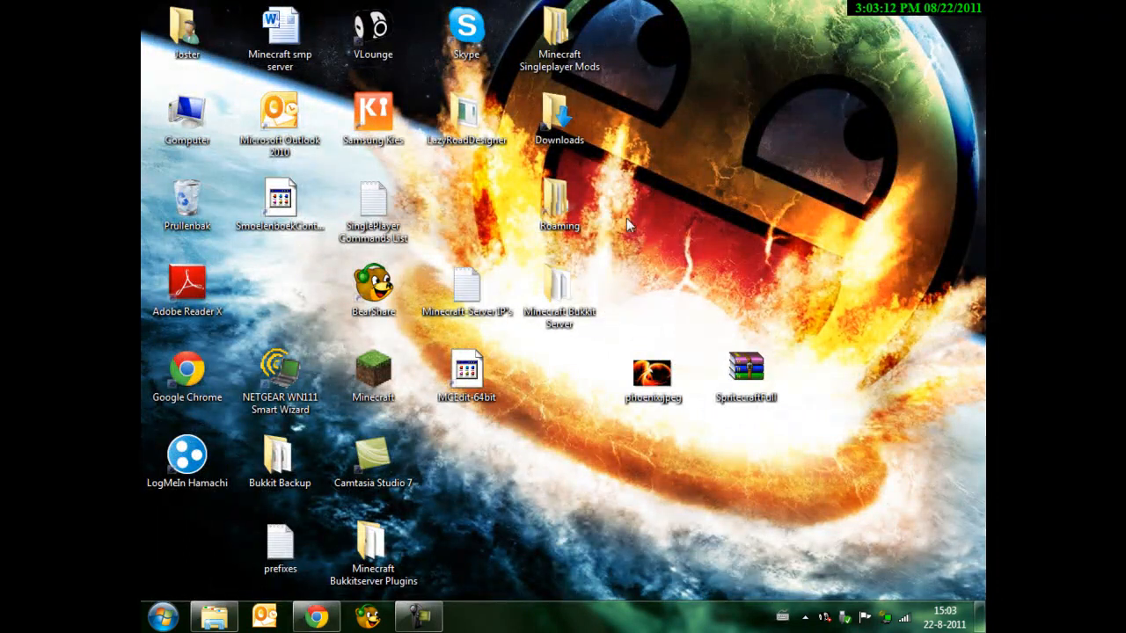
{"action": "double_click", "coordinate": [559, 115]}
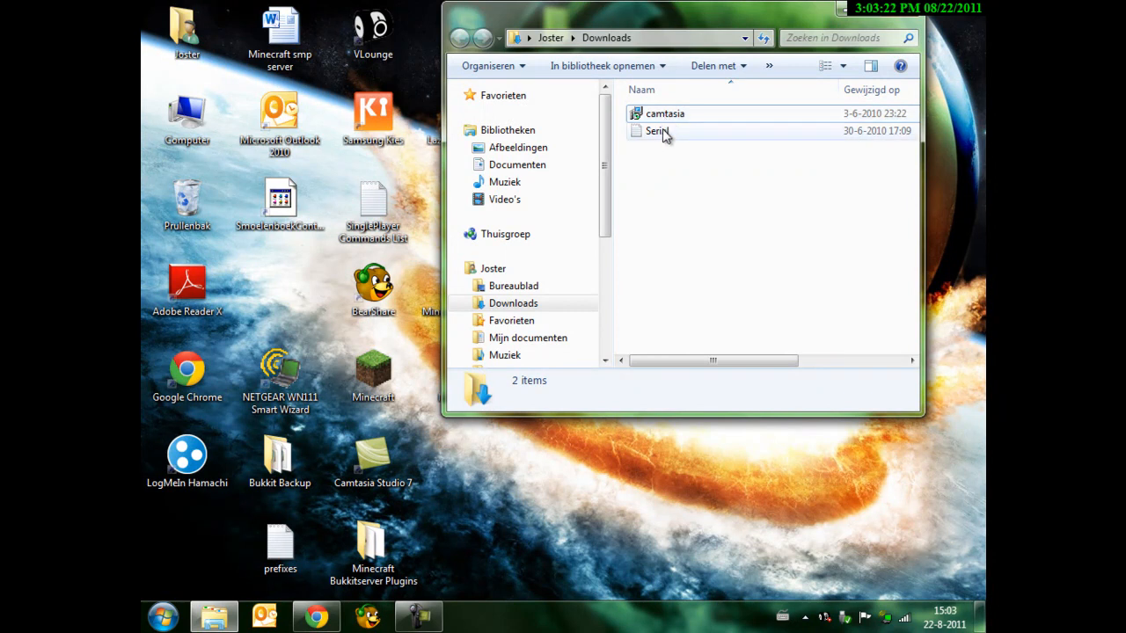
Step: Open the Serial text file from Downloads in WordPad
{"action": "double_click", "coordinate": [655, 130]}
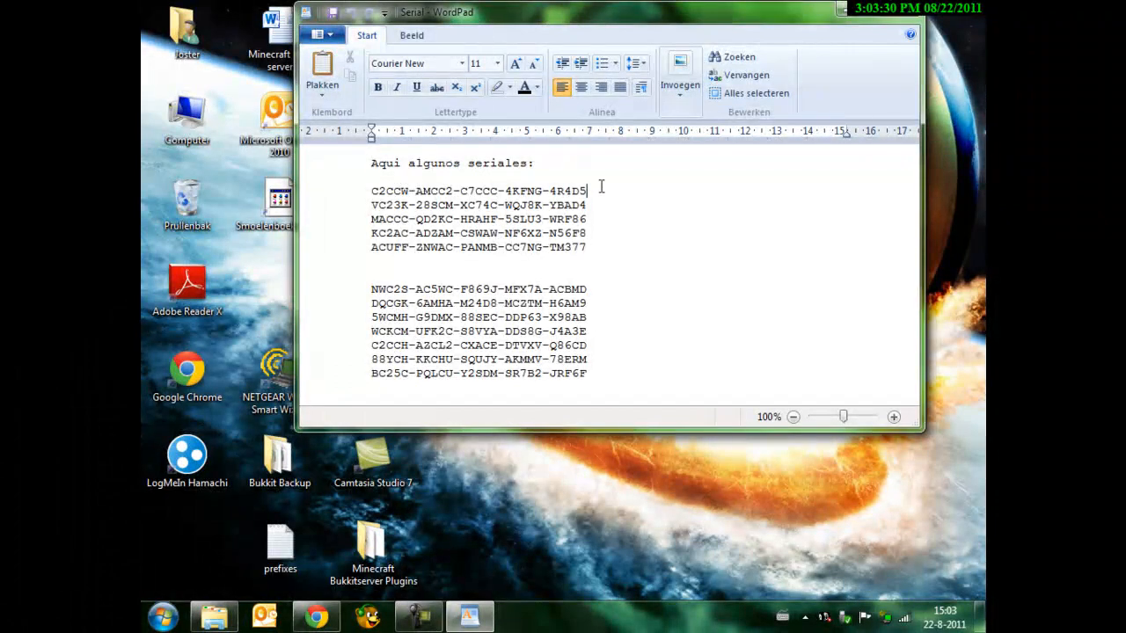
Step: Close WordPad choosing 'Niet opslaan' so Serial.txt stays unchanged
{"action": "type", "text": "Themas"}
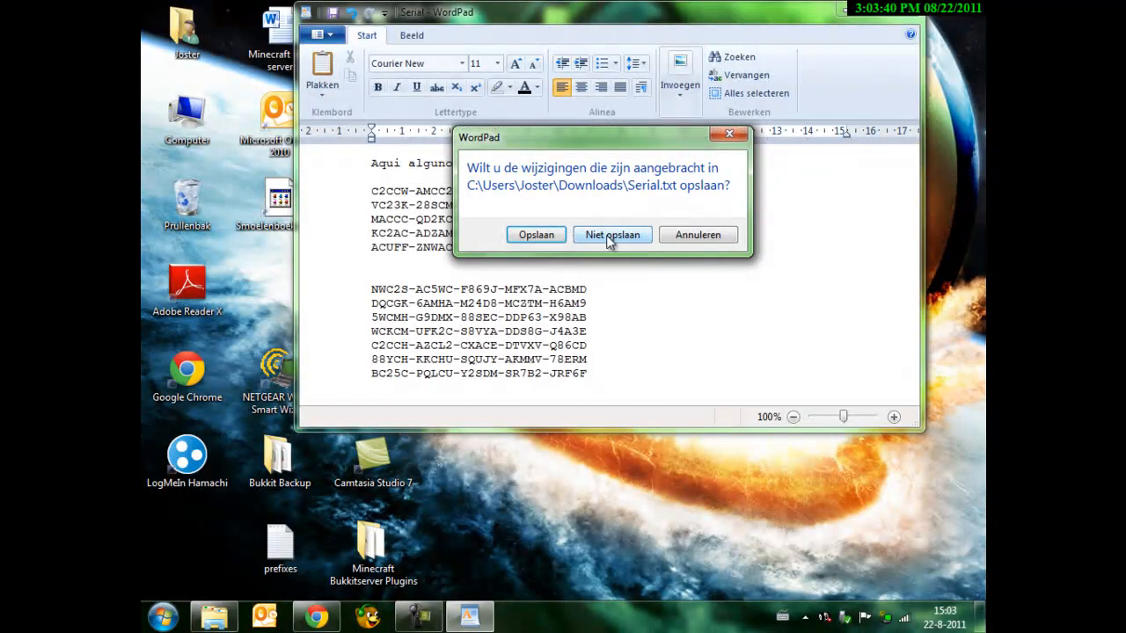
{"action": "left_click", "coordinate": [612, 234]}
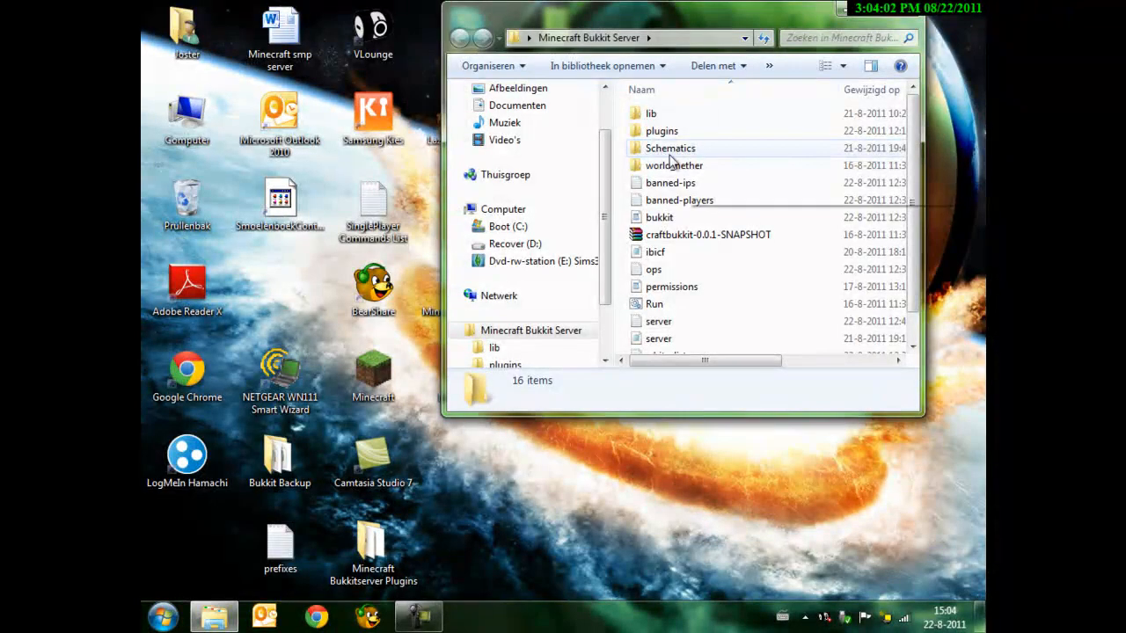
Step: Open the Schematics folder inside Minecraft Bukkit Server, listing Phoenix among six schematics
{"action": "double_click", "coordinate": [669, 148]}
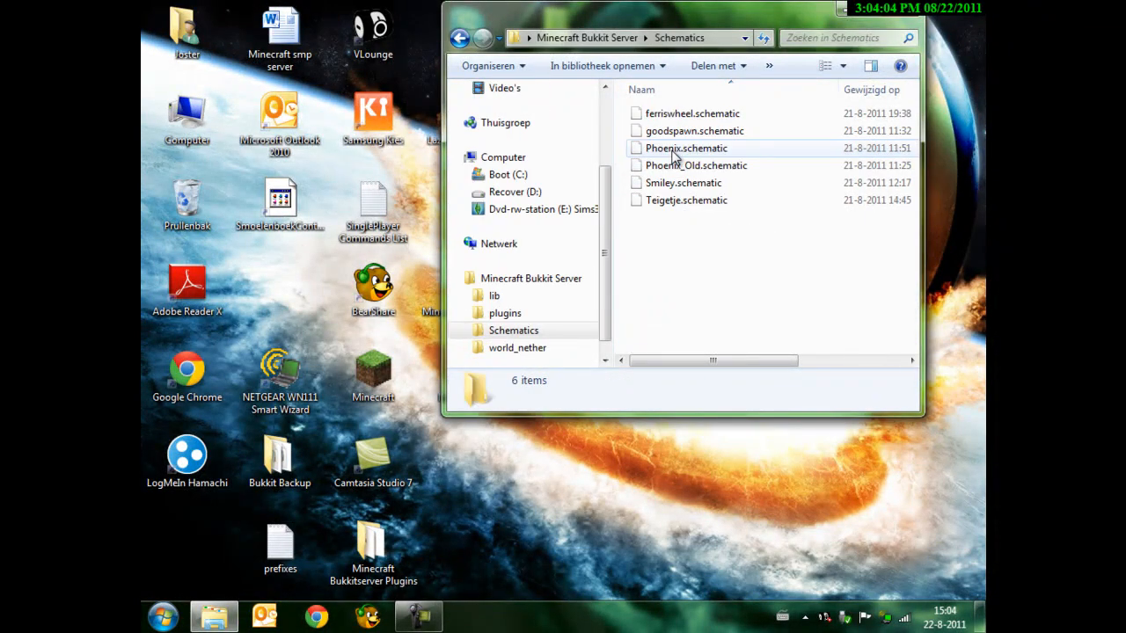